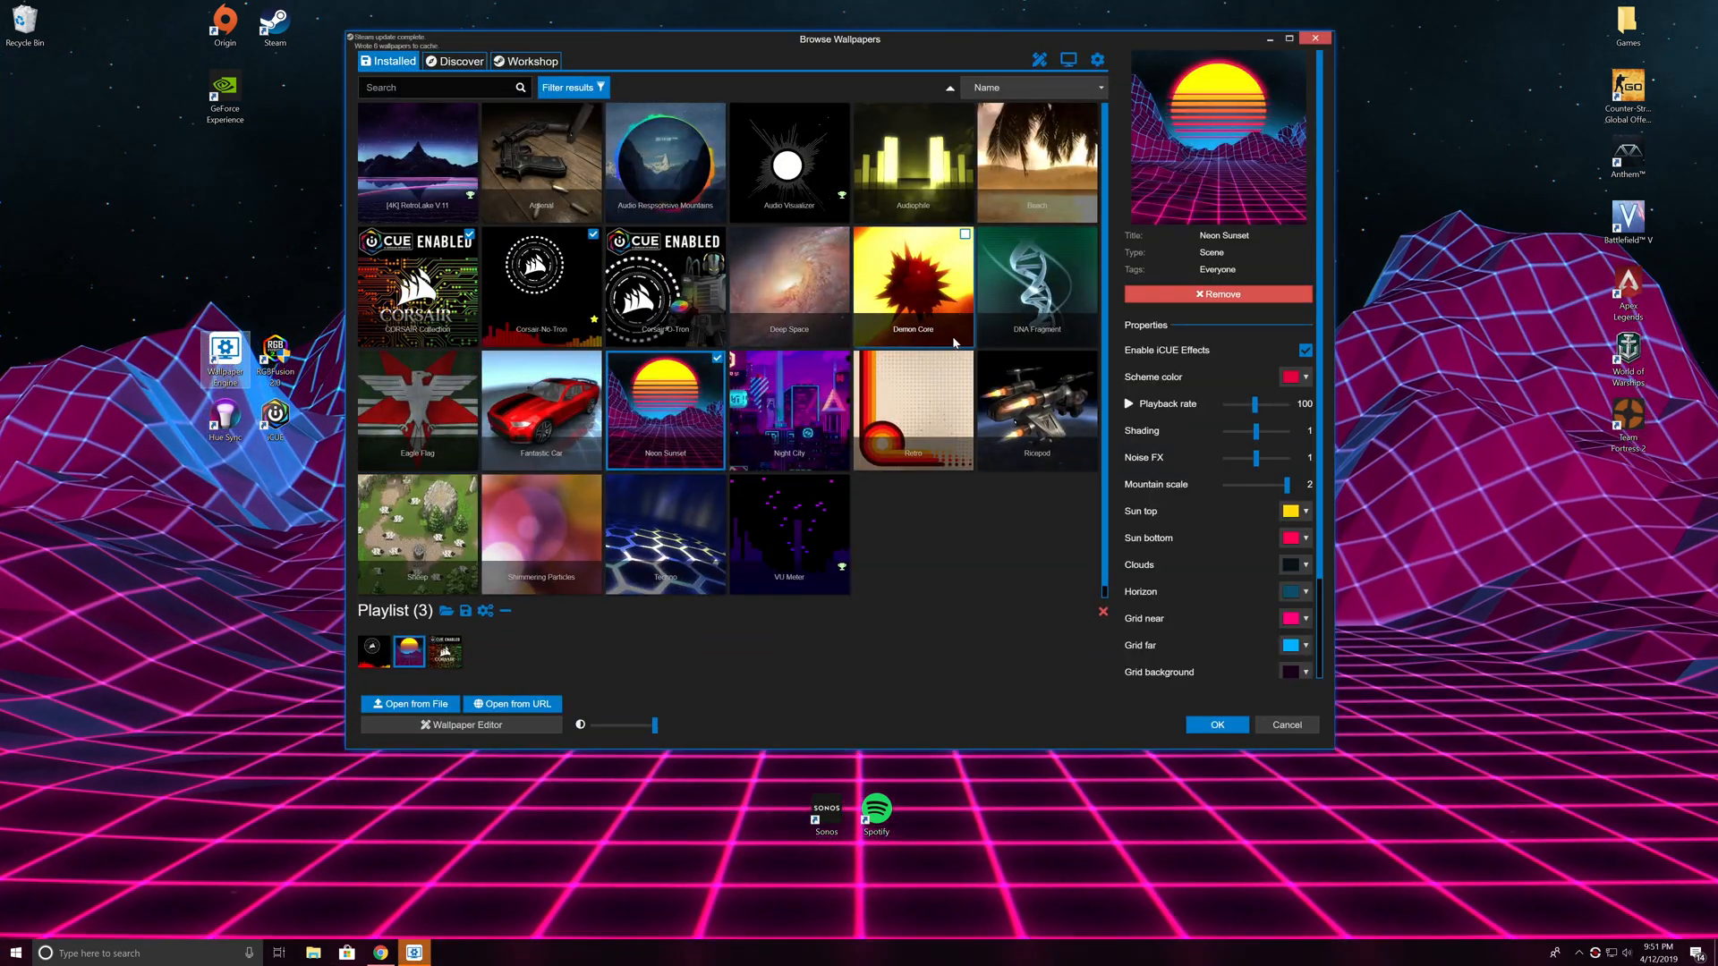
Apply the Corsair-No-Tron audio bars wallpaper and show its adjustable properties.
click(540, 284)
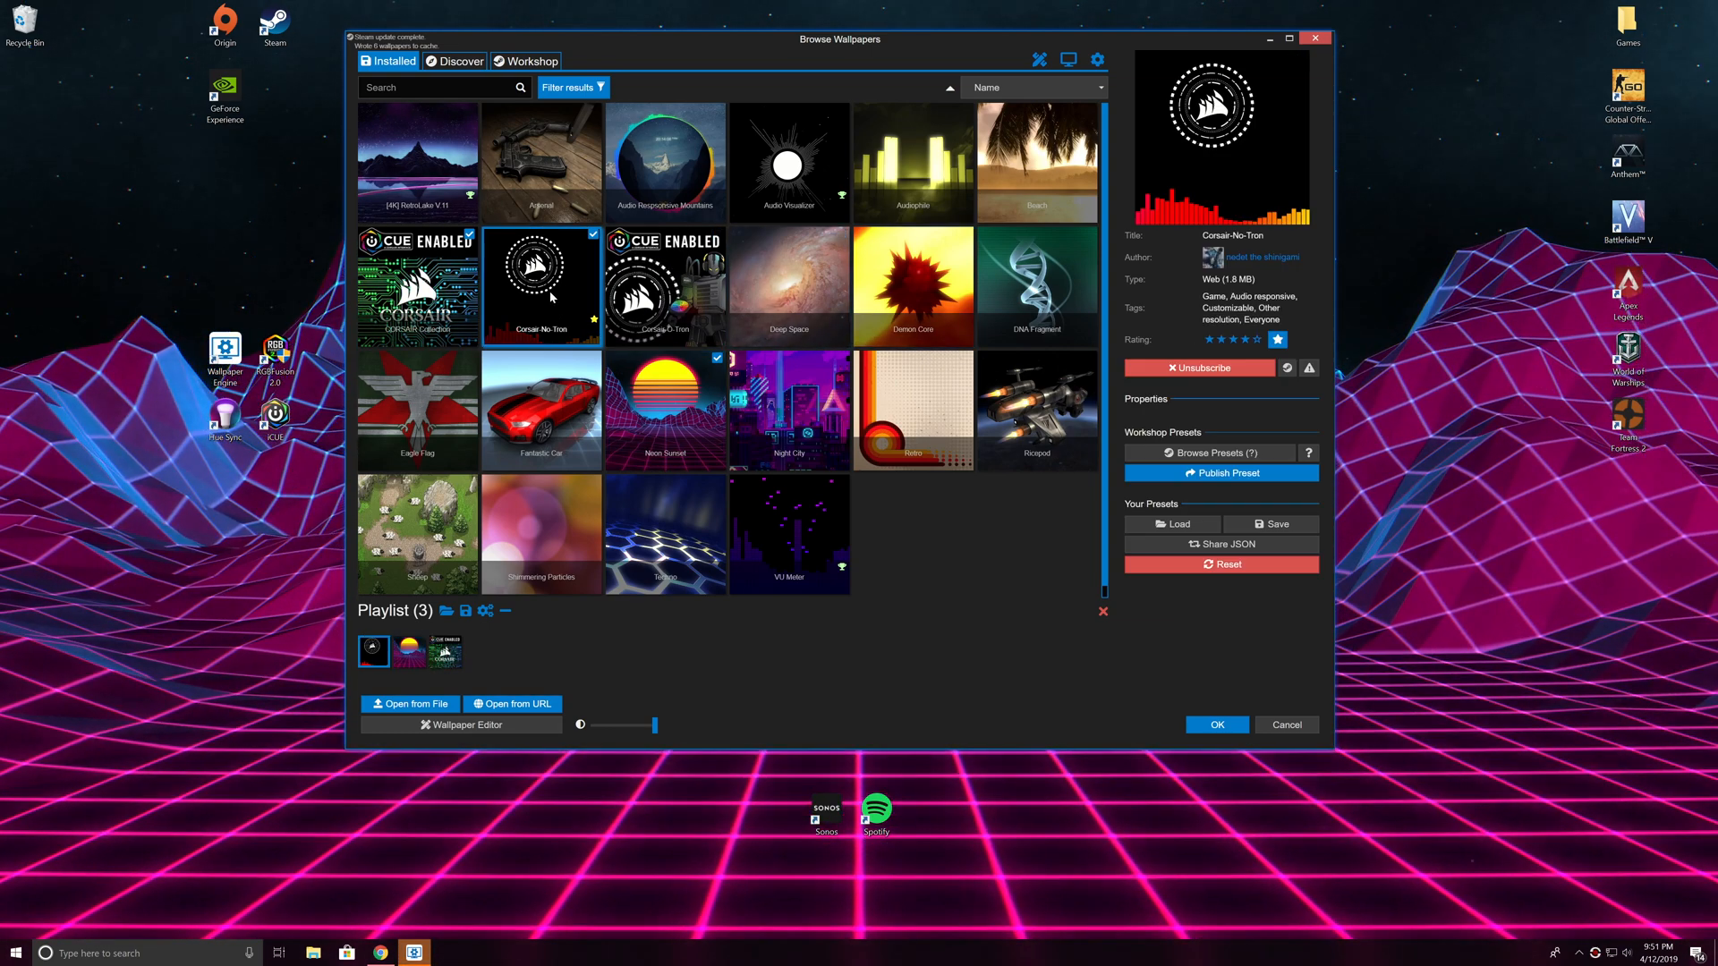
click(664, 285)
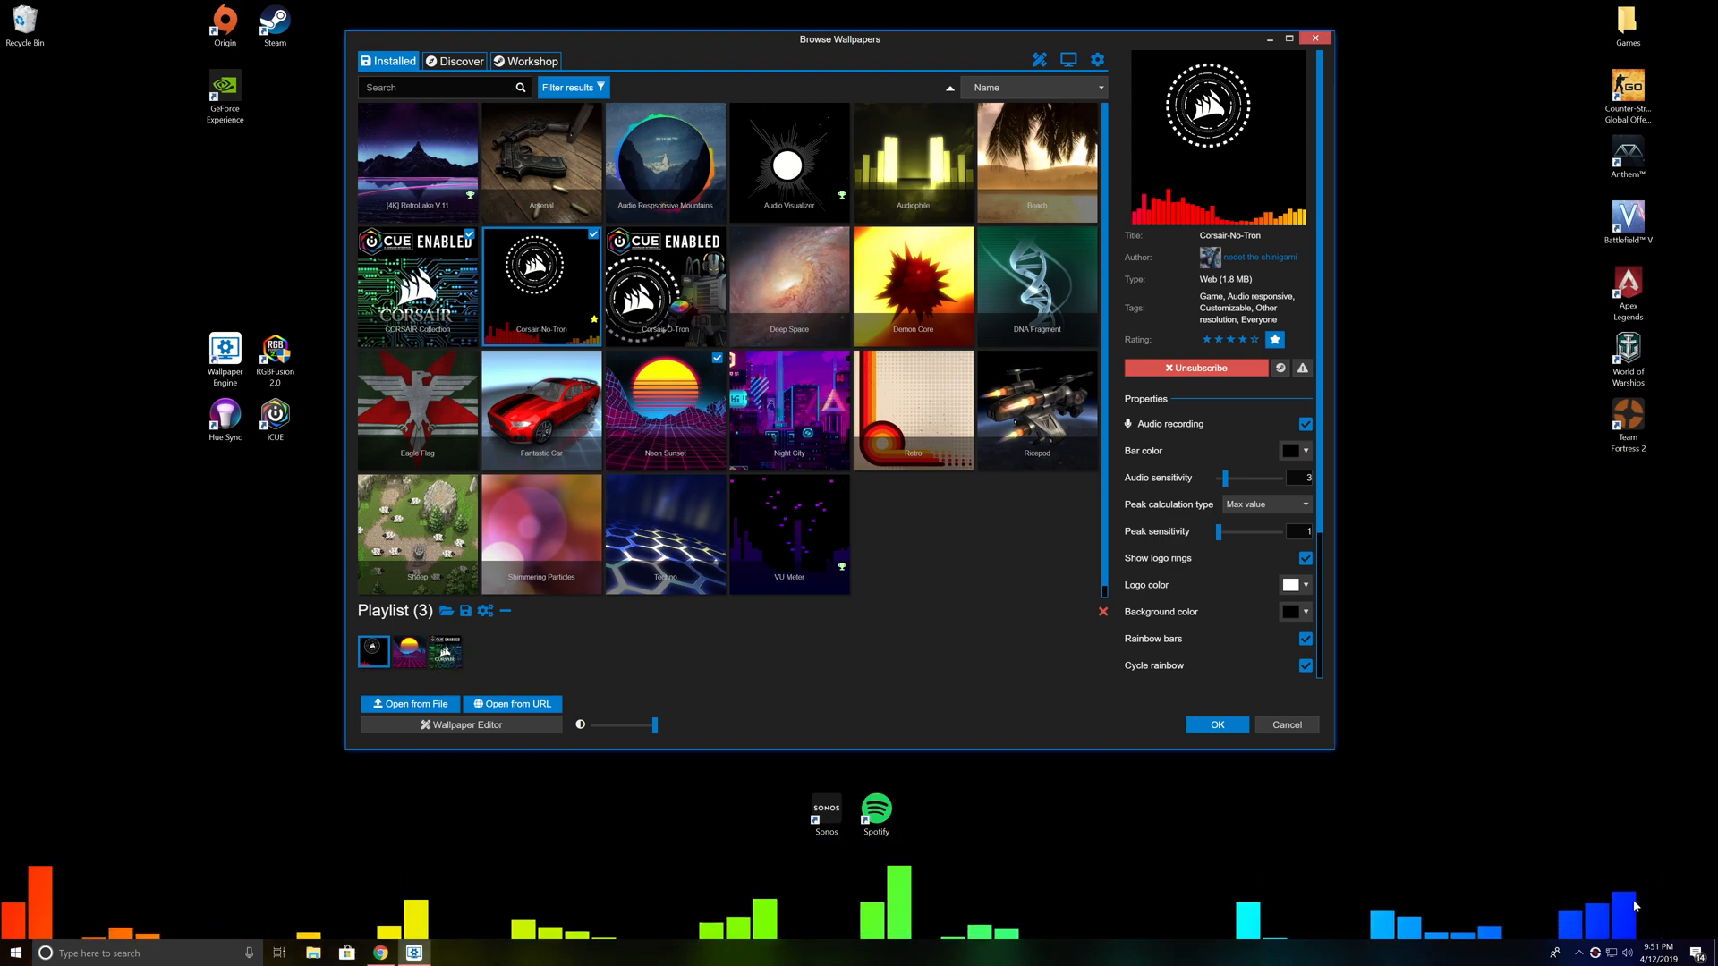
Raise the bars' audio sensitivity up to 16, then bring it back down to 3.
drag(1231, 478, 1241, 477)
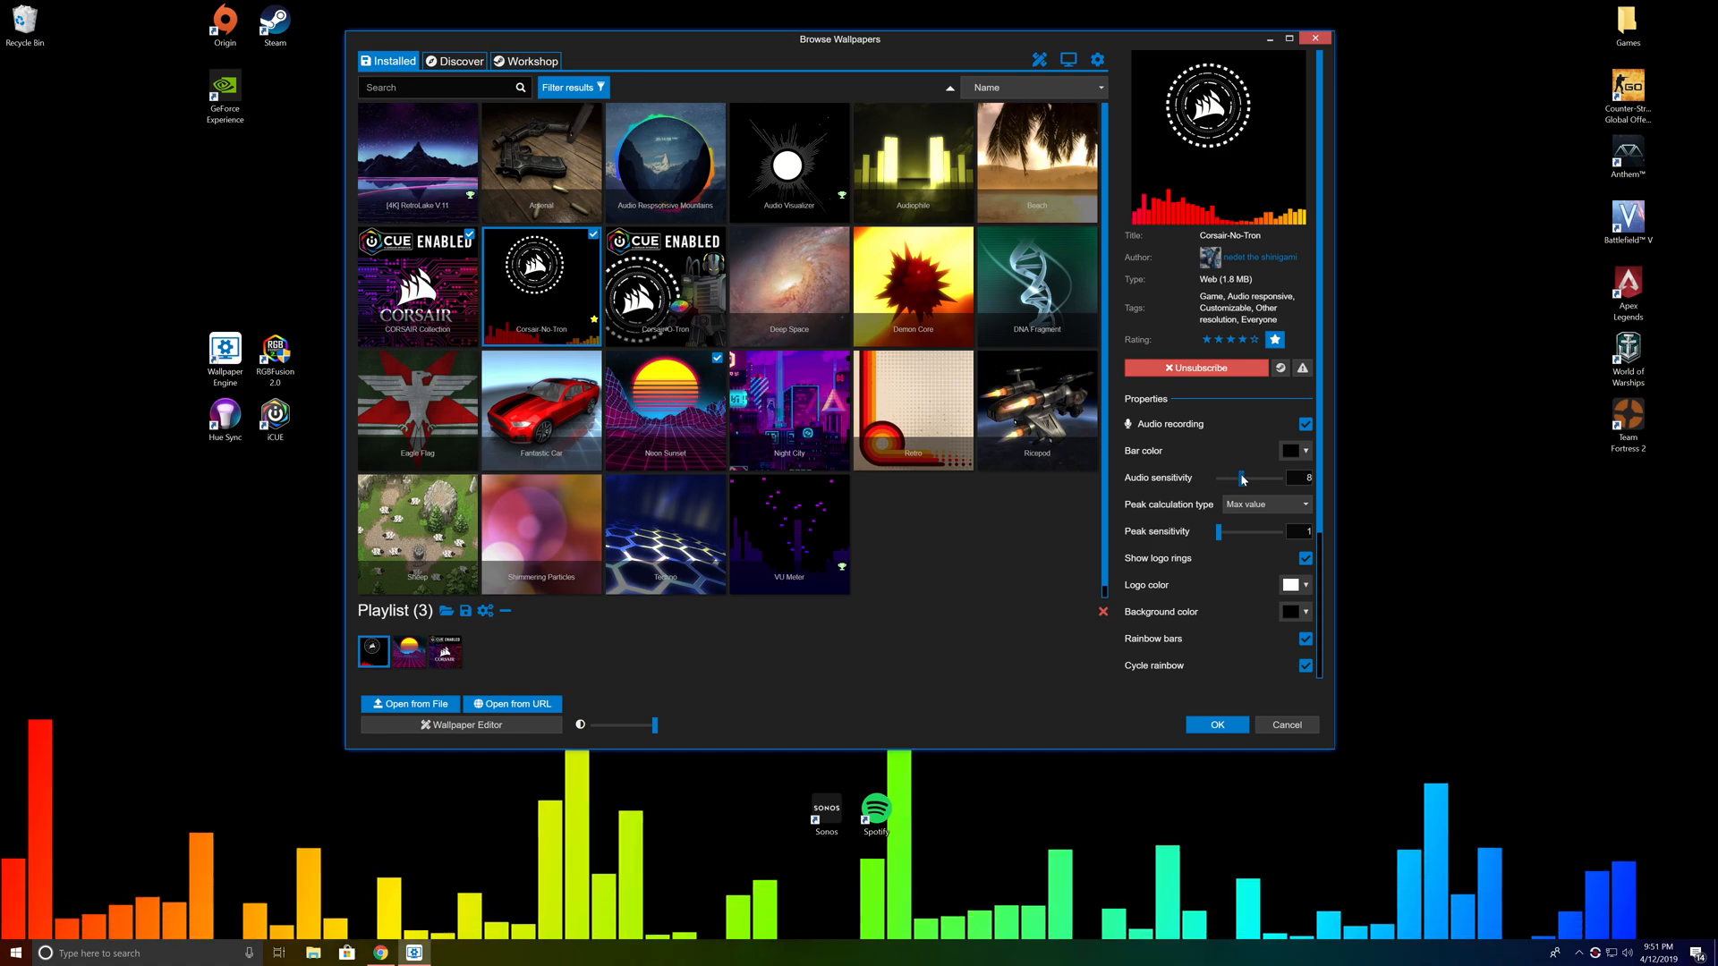
drag(1243, 479, 1269, 479)
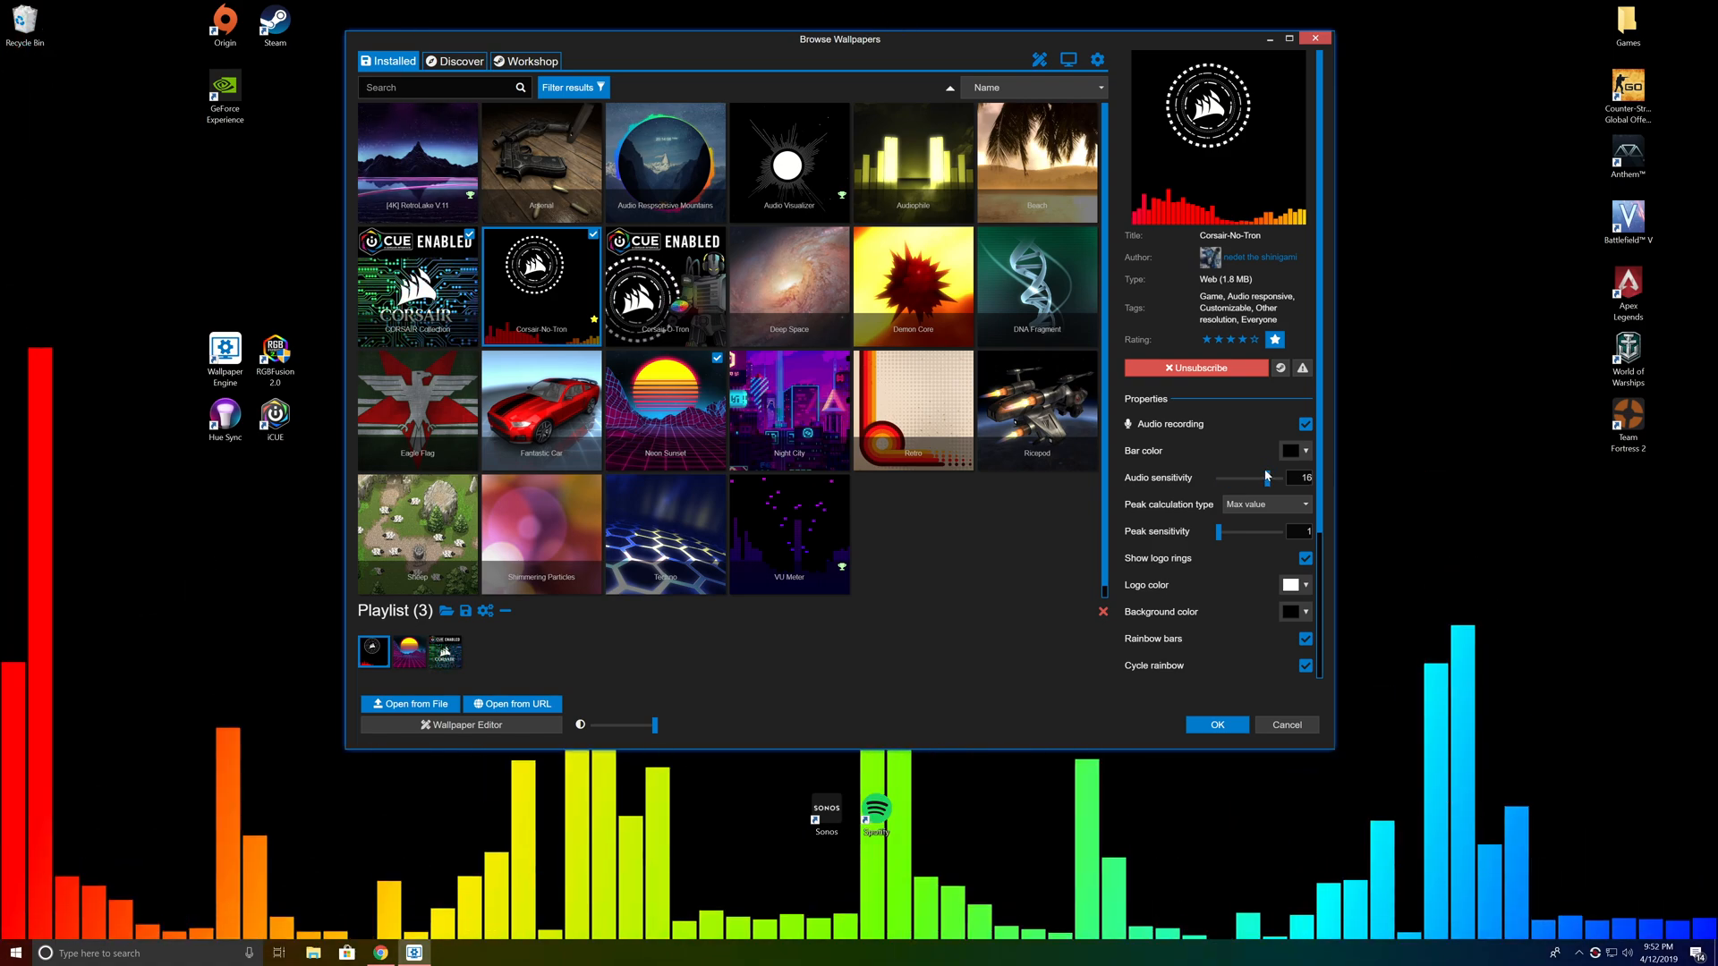
drag(1244, 478, 1233, 478)
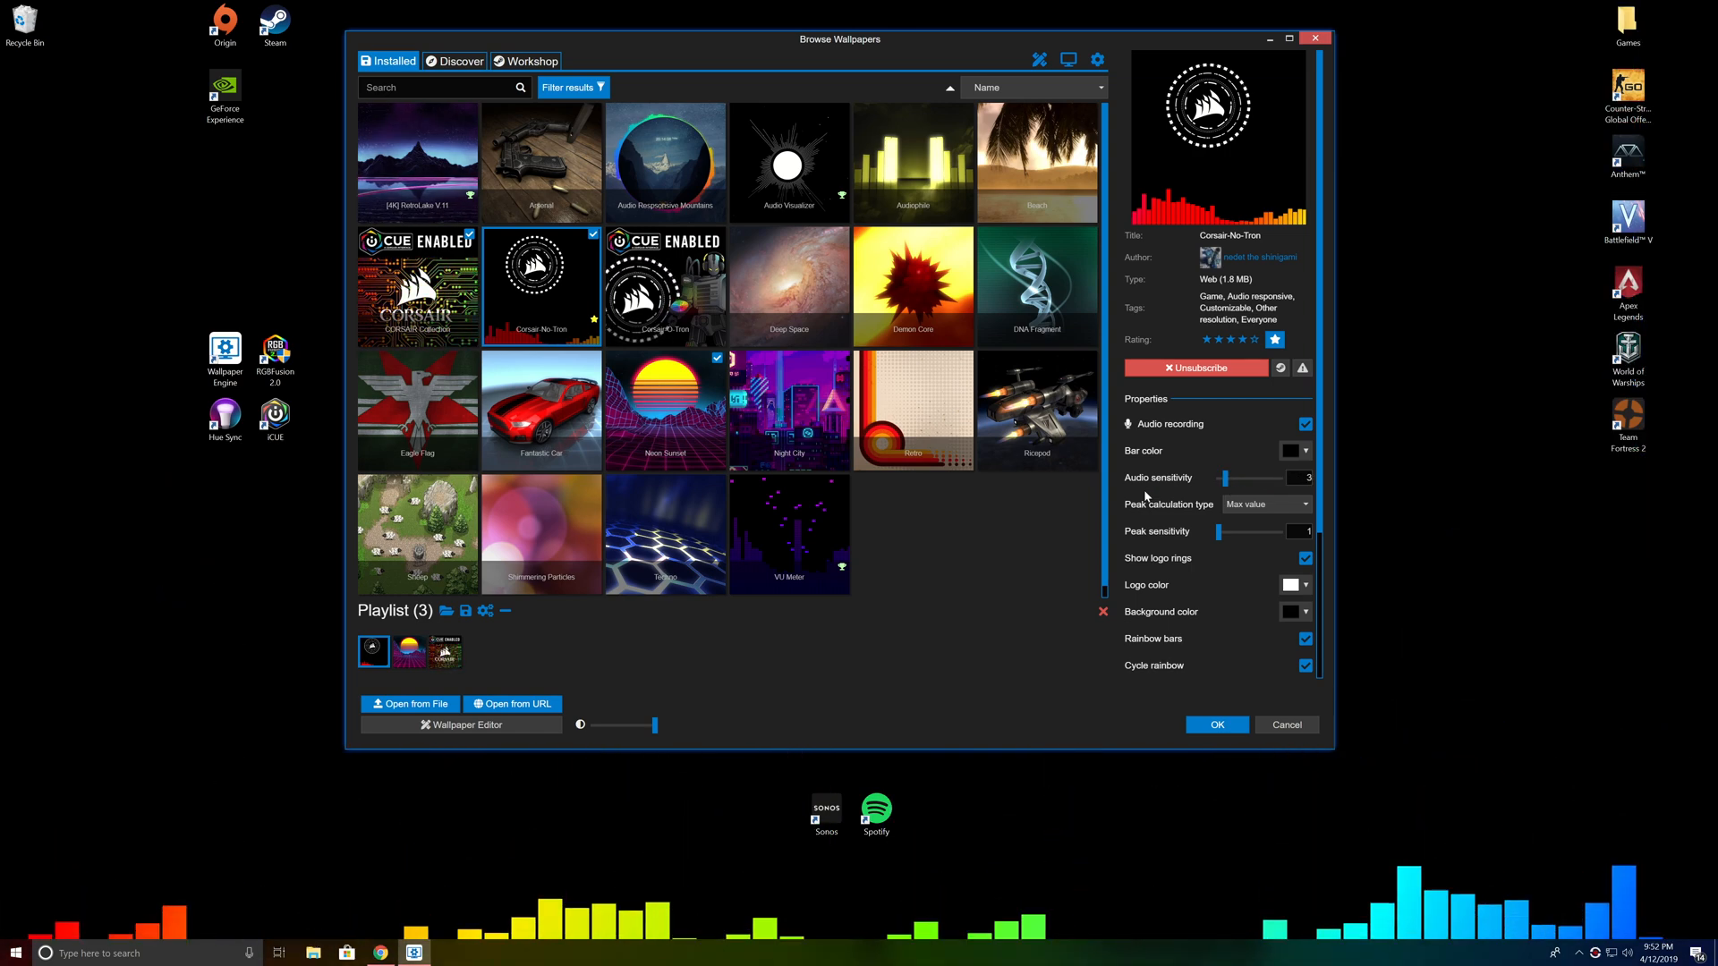
click(665, 161)
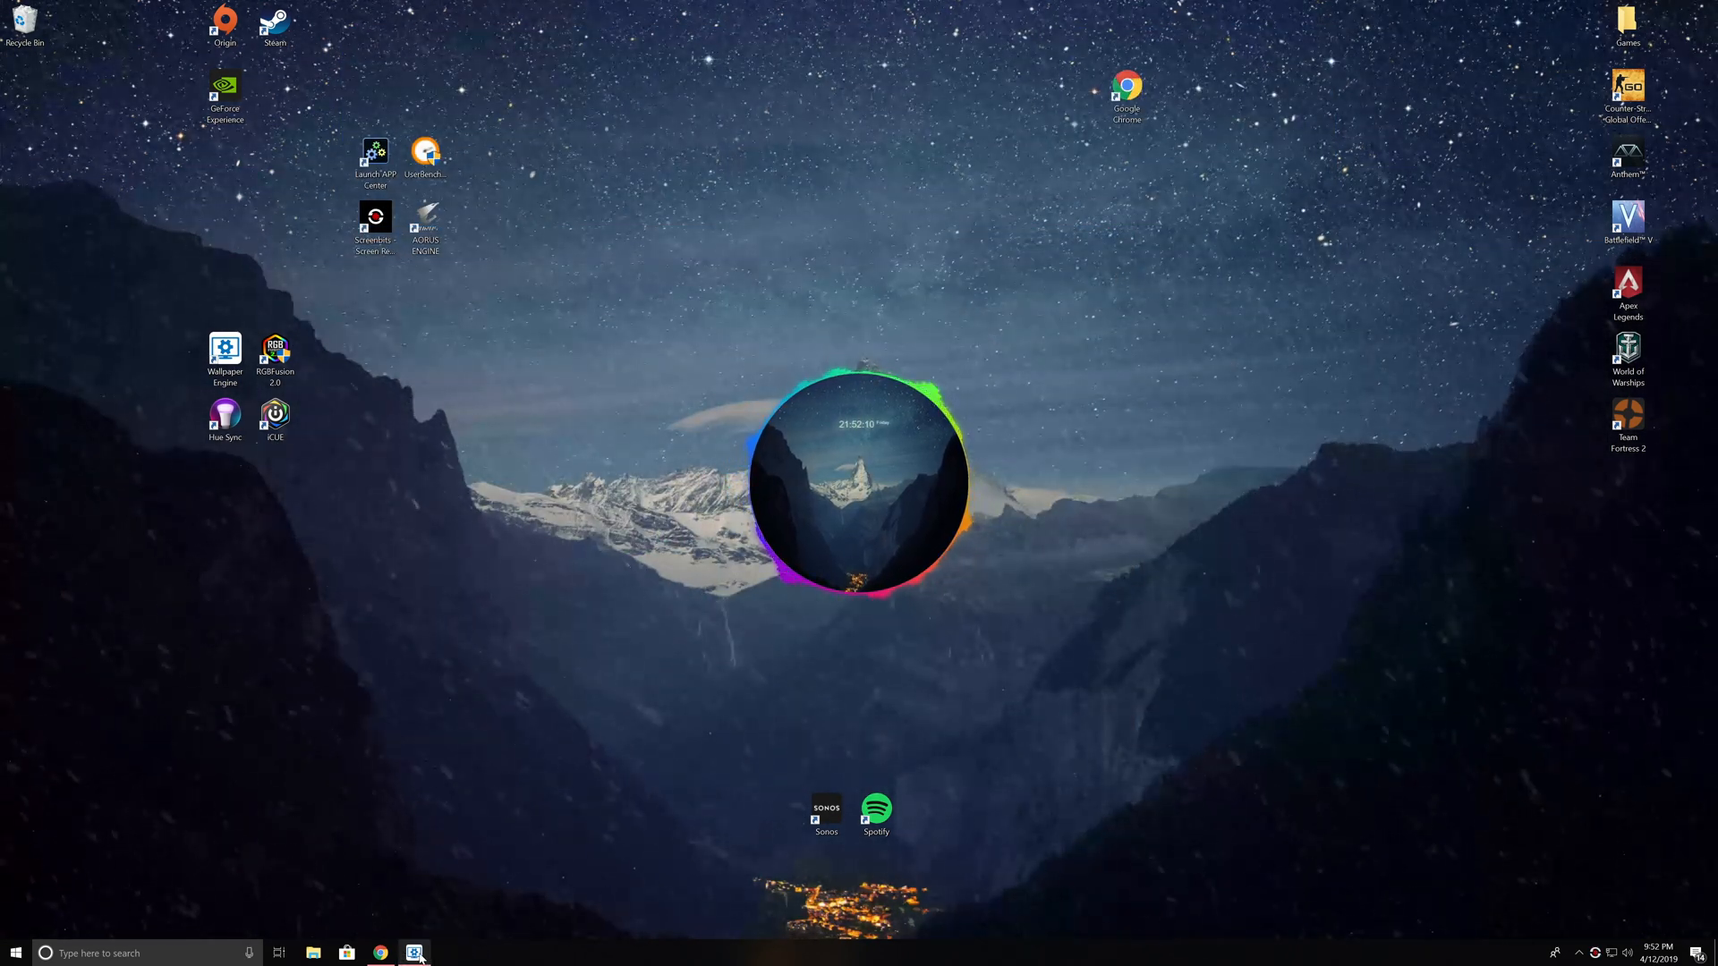
Cycle through the audio-responsive wallpapers and leave Neon Sunset applied with its color options shown.
click(414, 952)
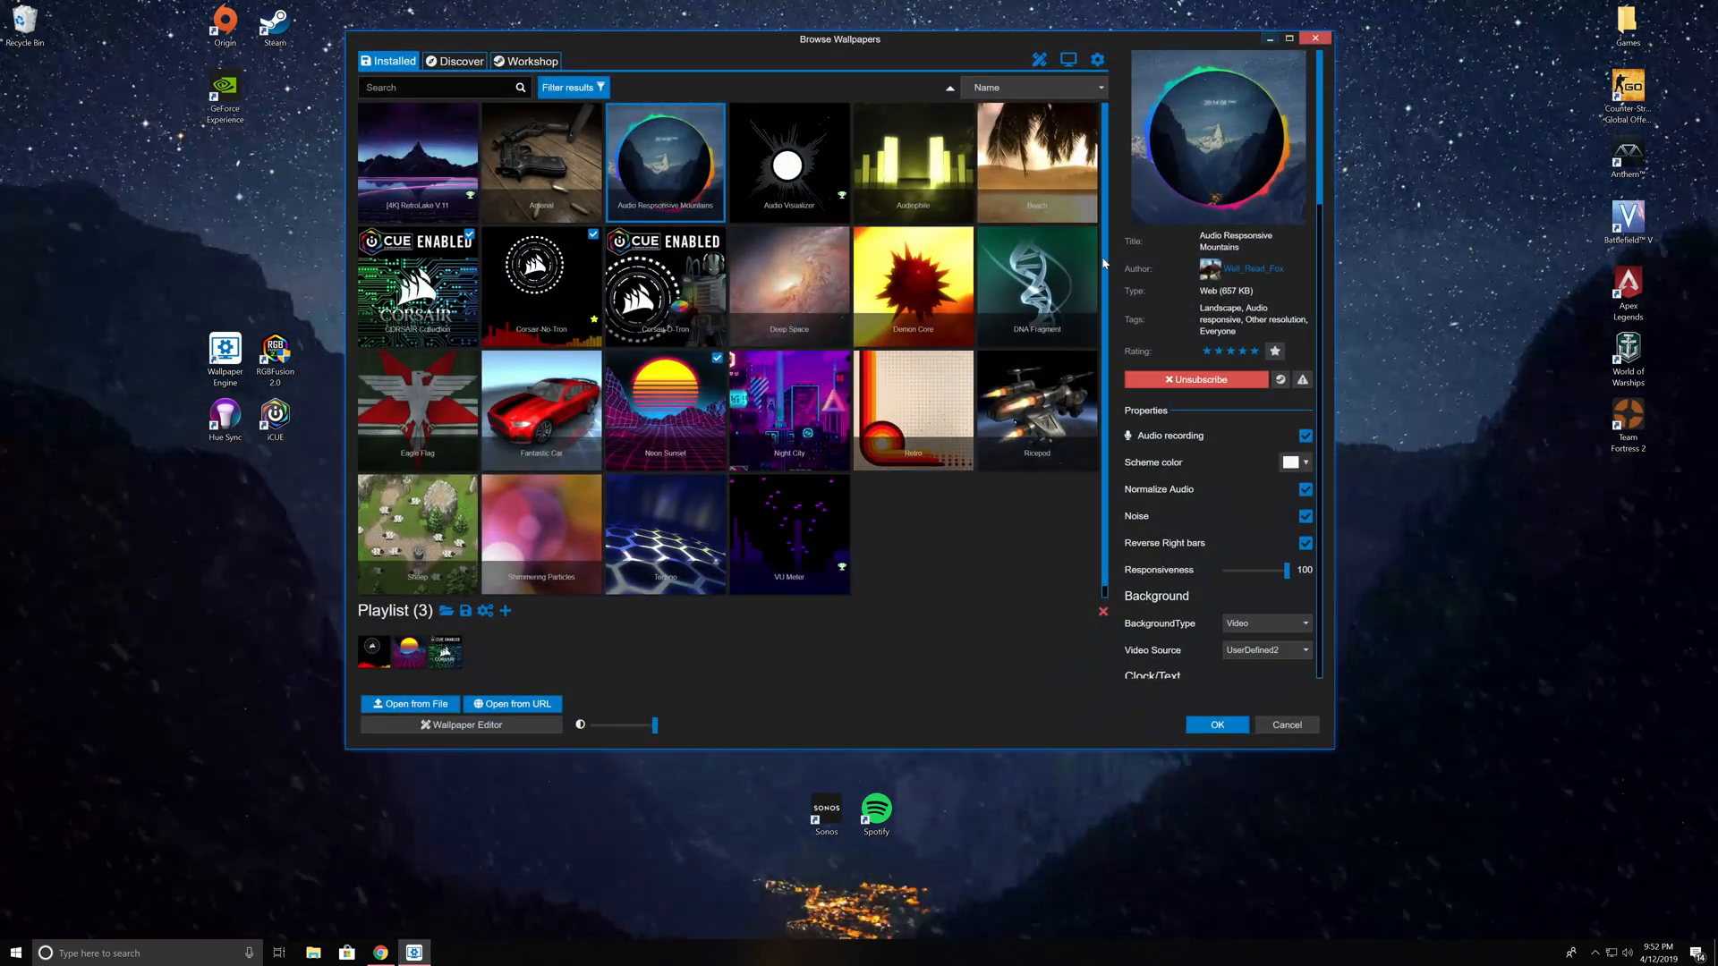
click(913, 287)
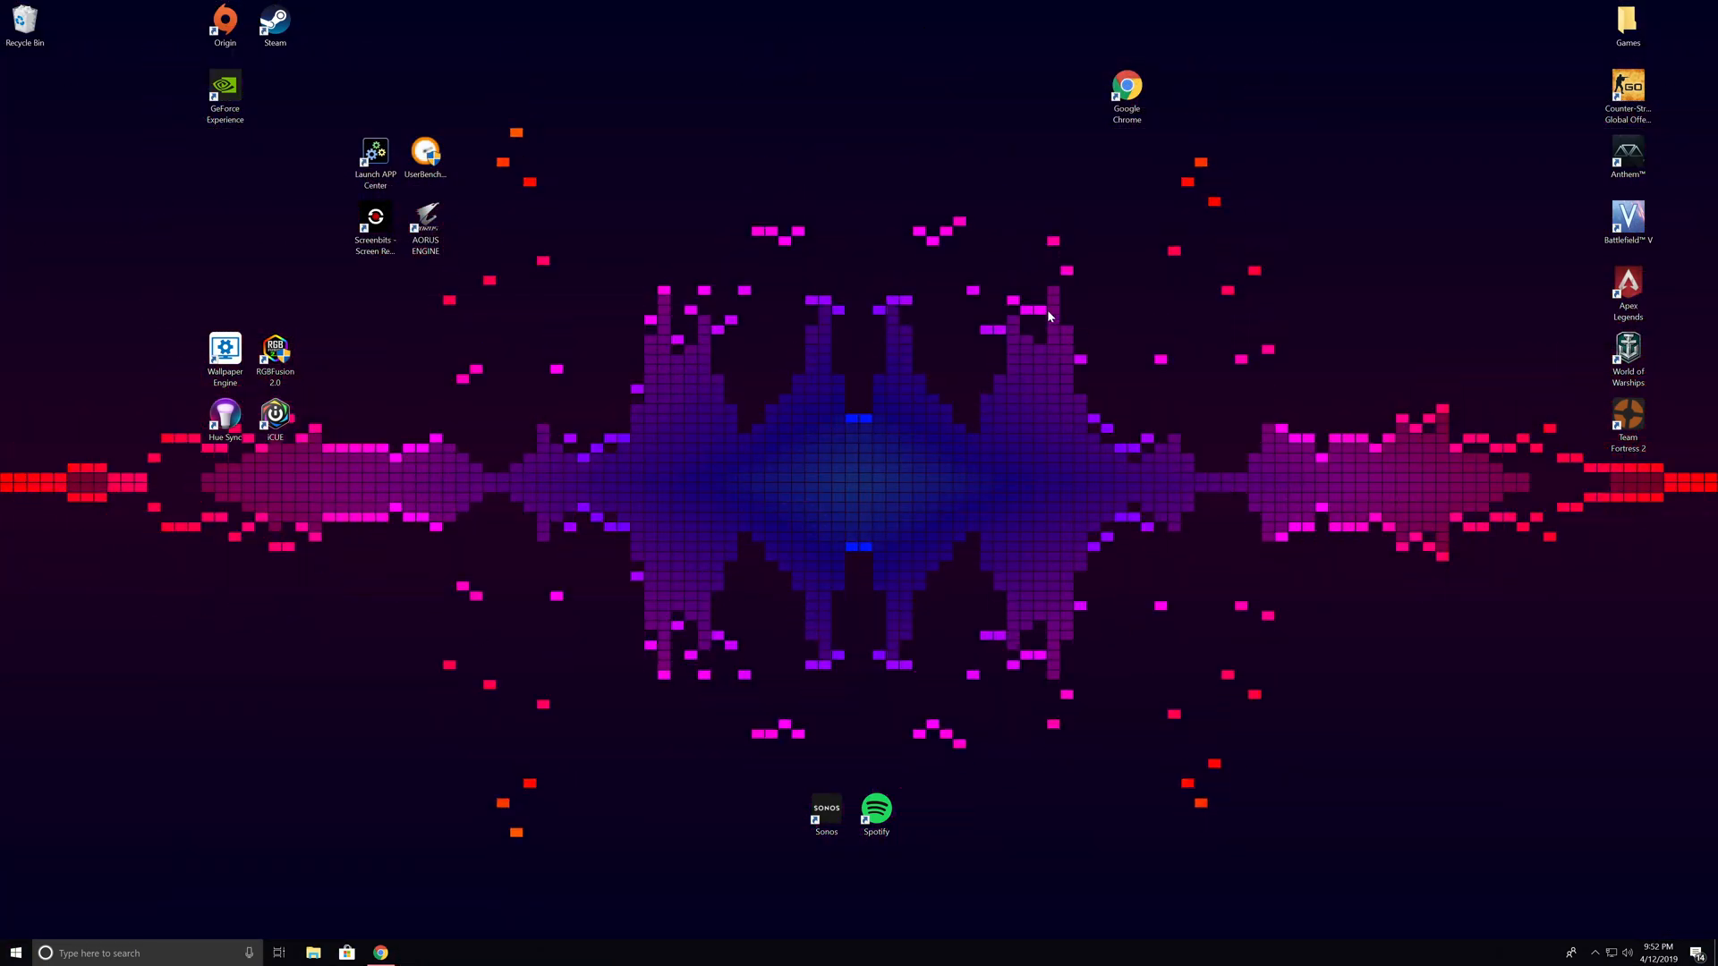
click(225, 351)
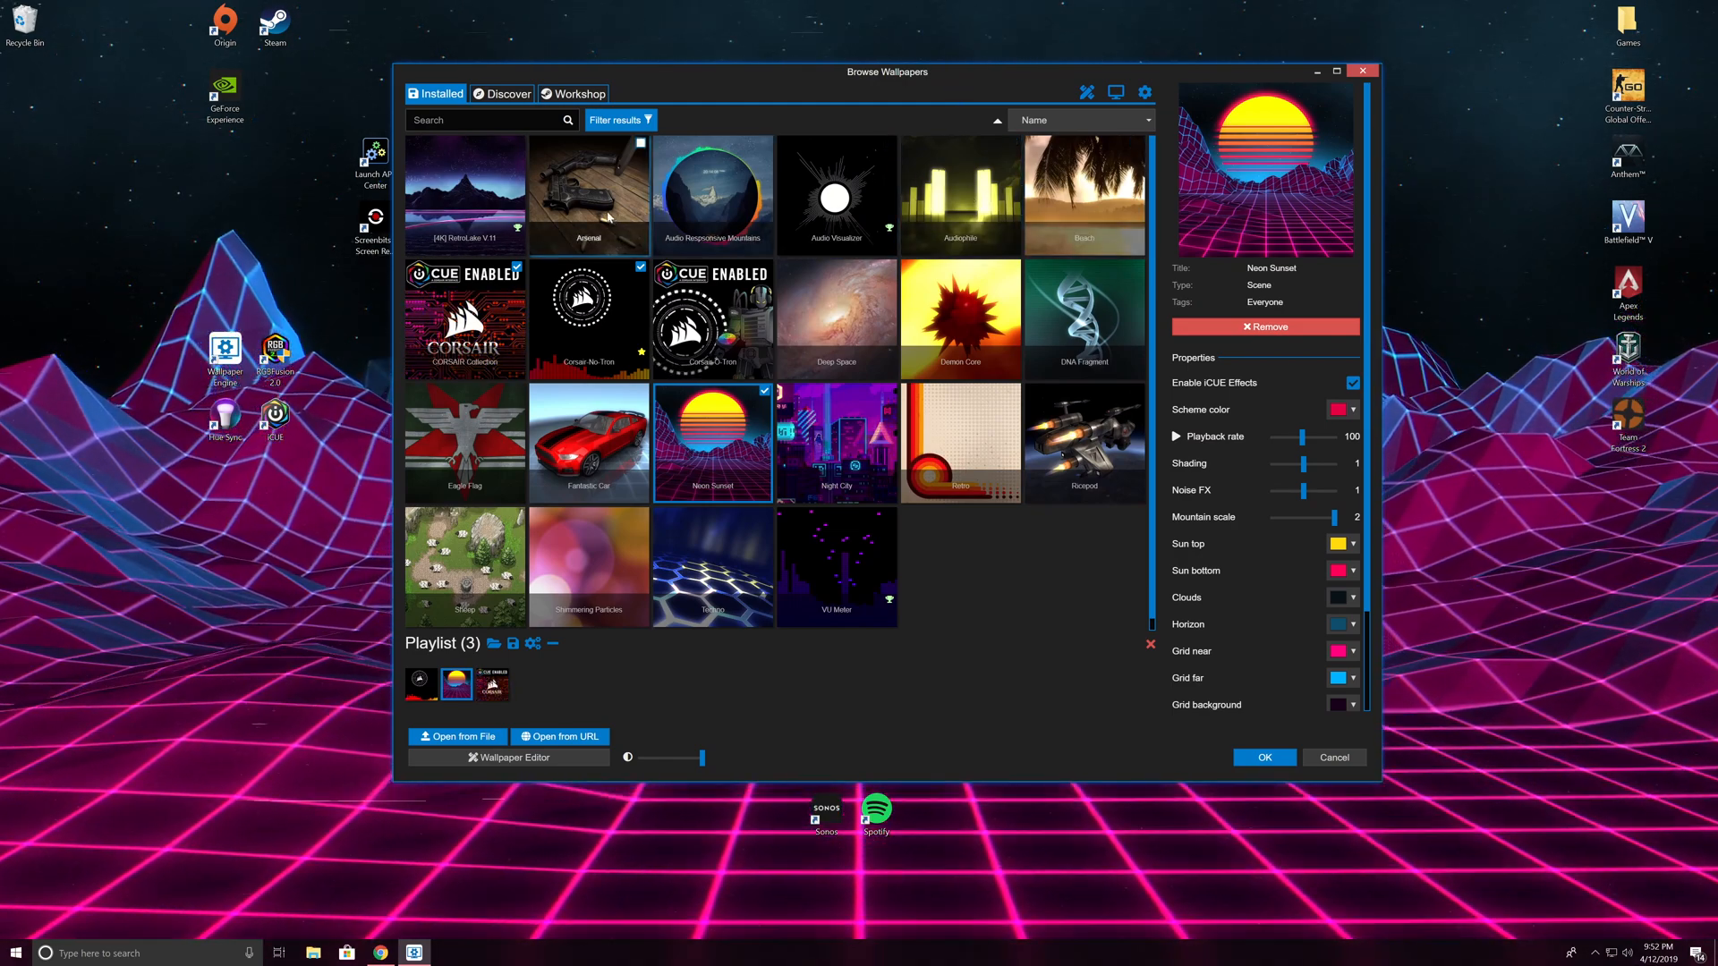
Preview RetroLake with the browser maximized, then switch to Fantastic Car.
click(465, 195)
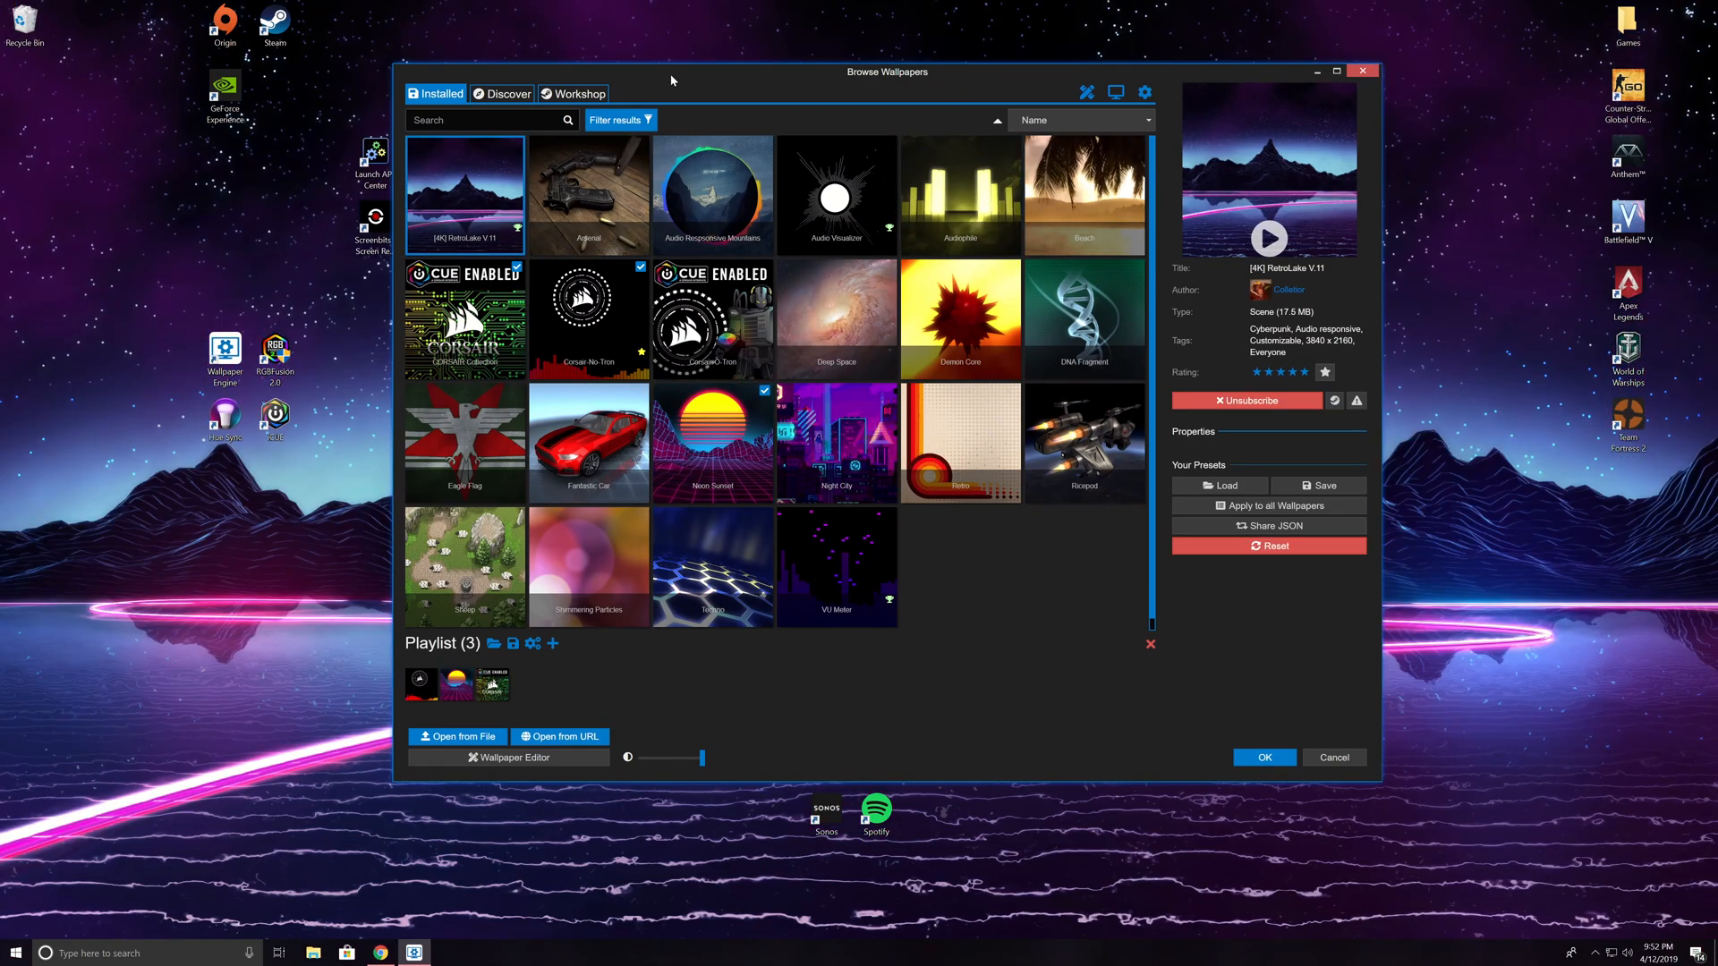
click(1317, 72)
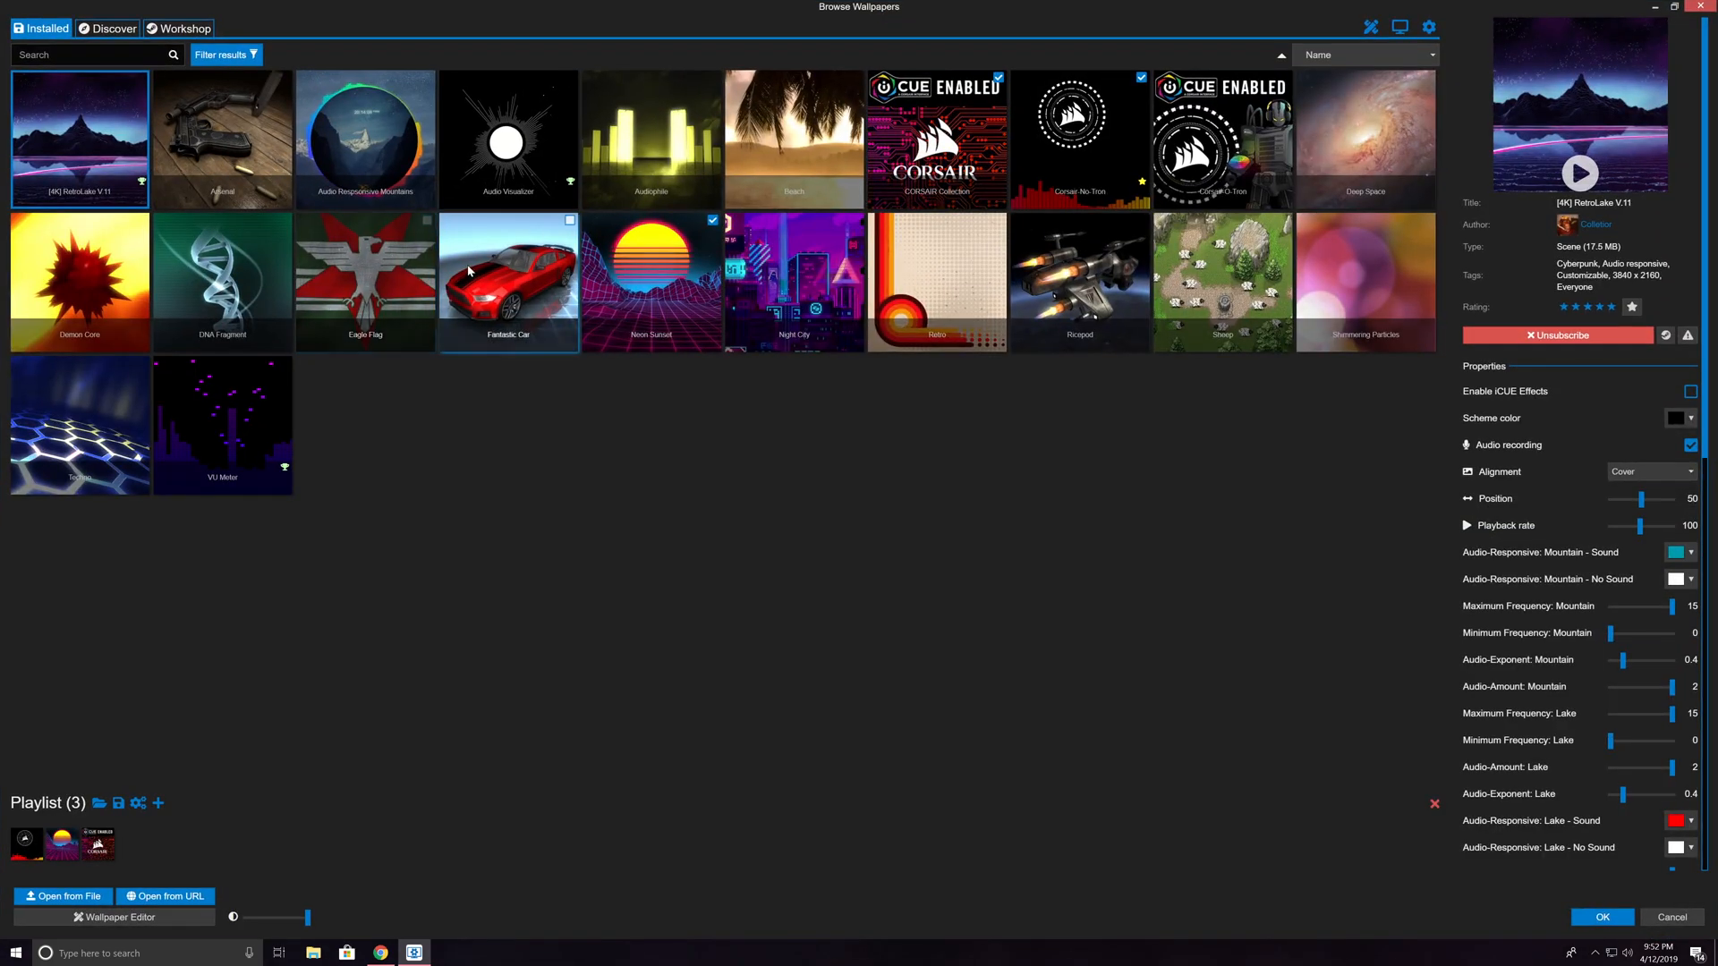
click(1655, 5)
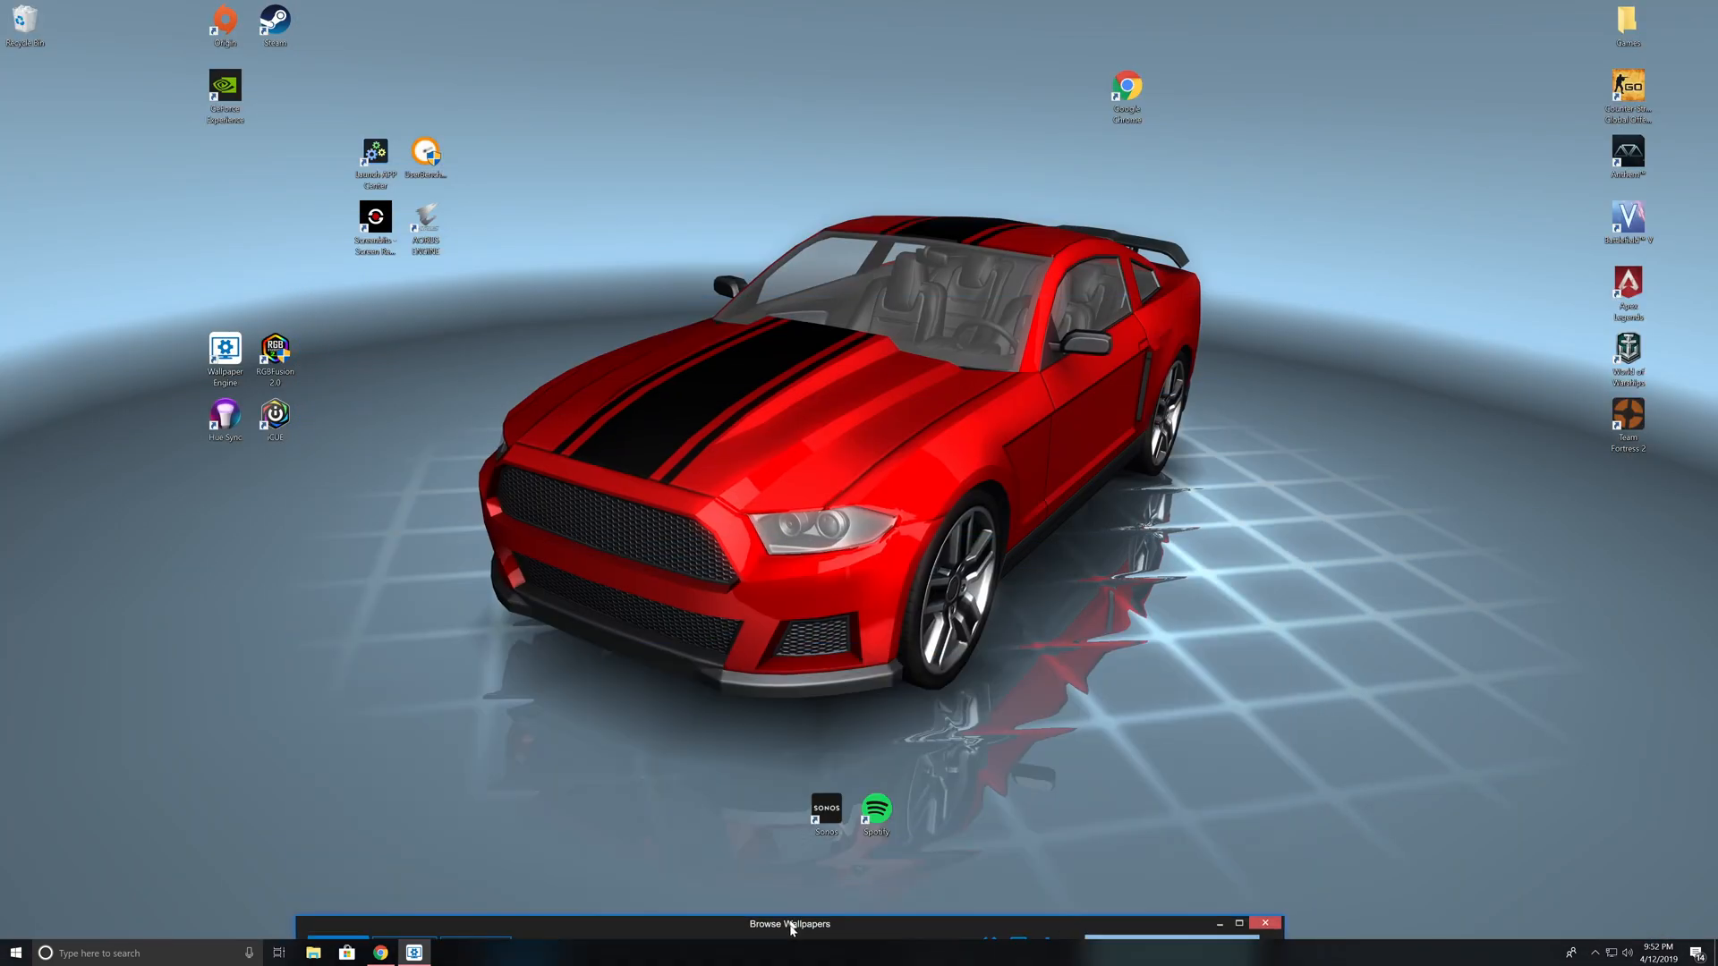
click(787, 924)
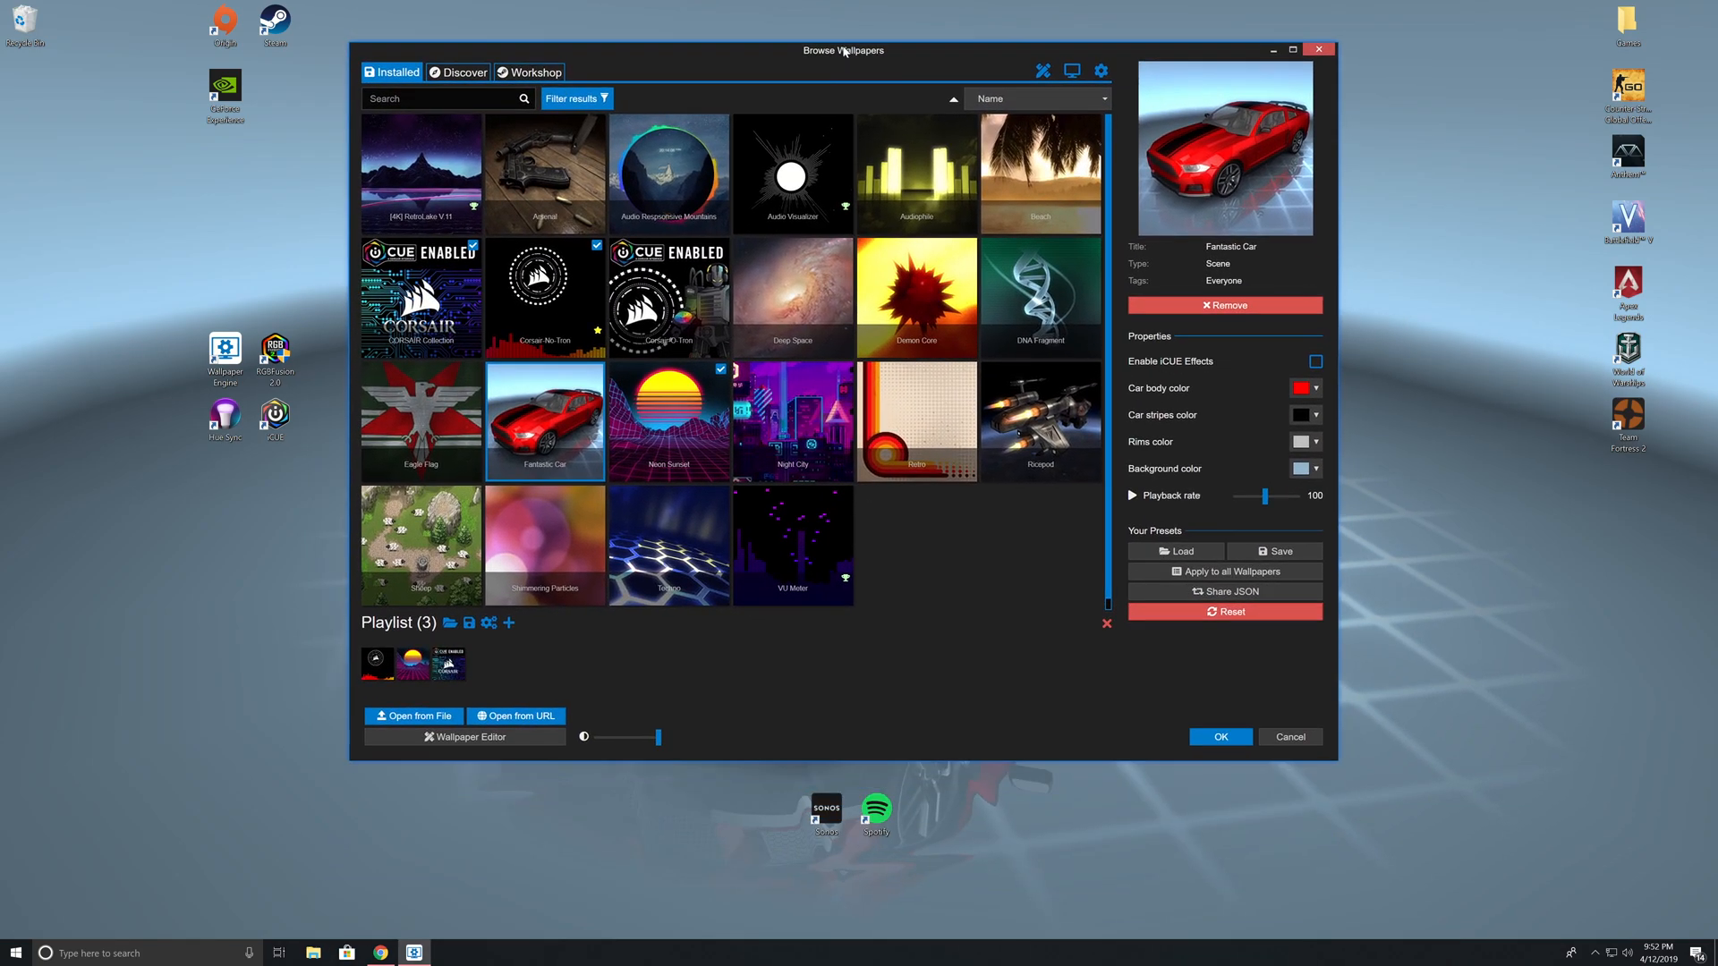
Colour the Fantastic Car body blue (#0000ff), then move on to Corsair-O-Tron.
click(1303, 387)
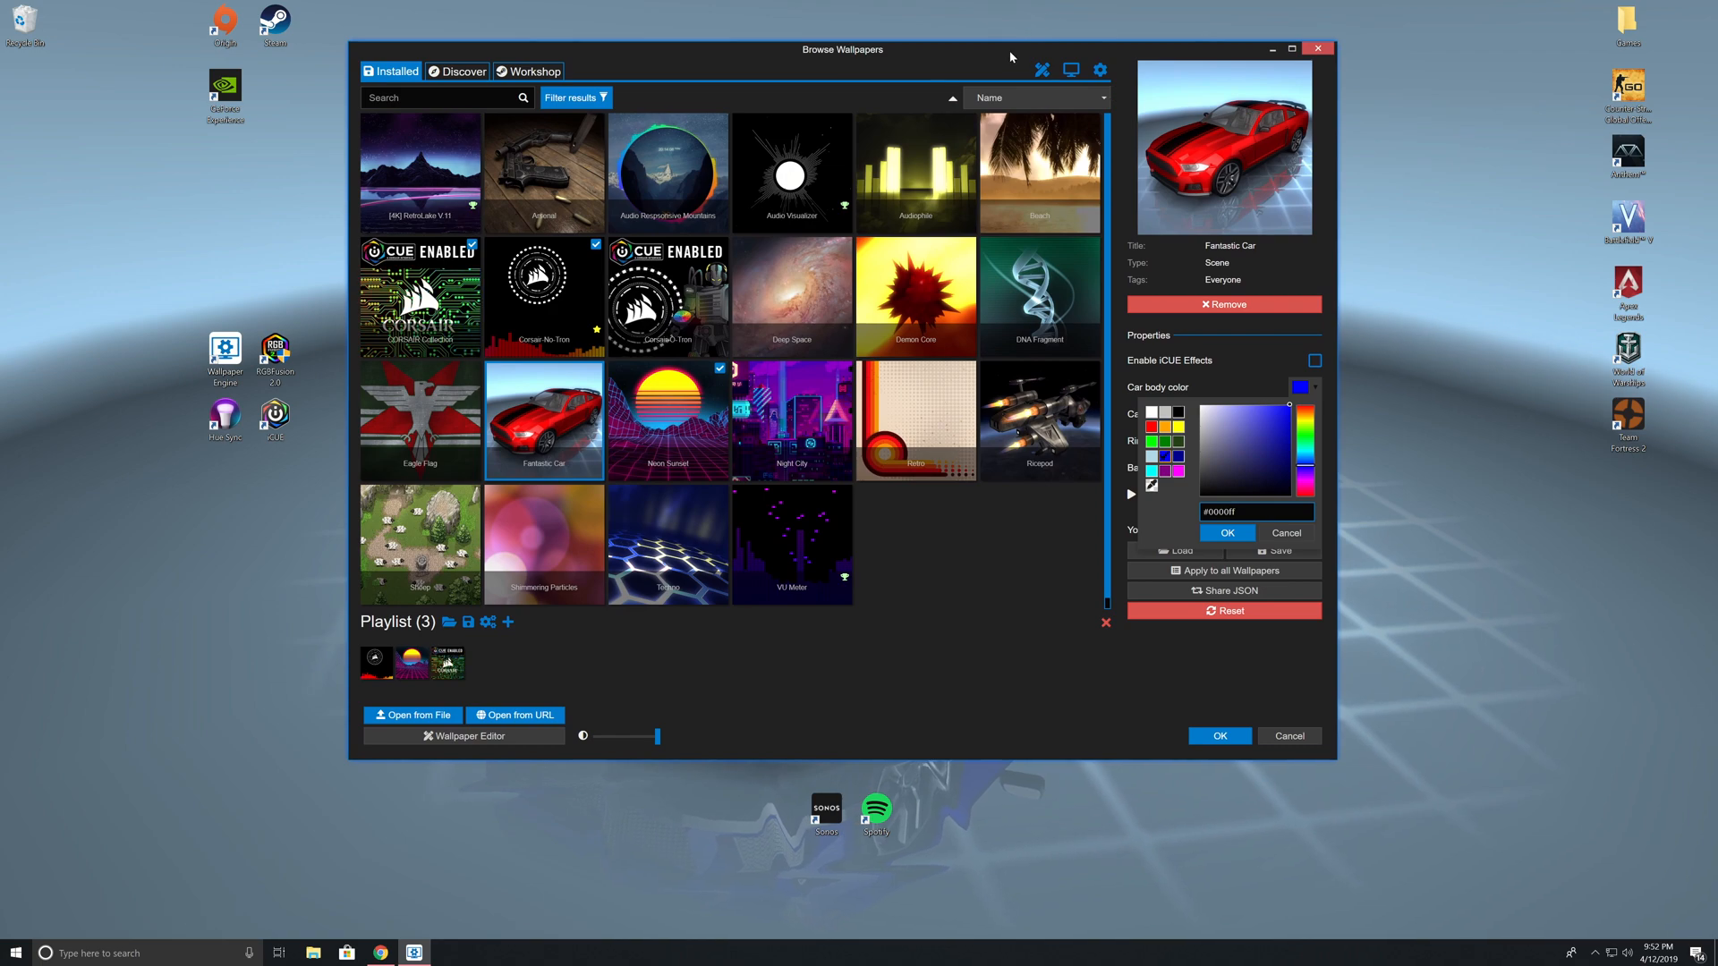
drag(843, 49, 953, 122)
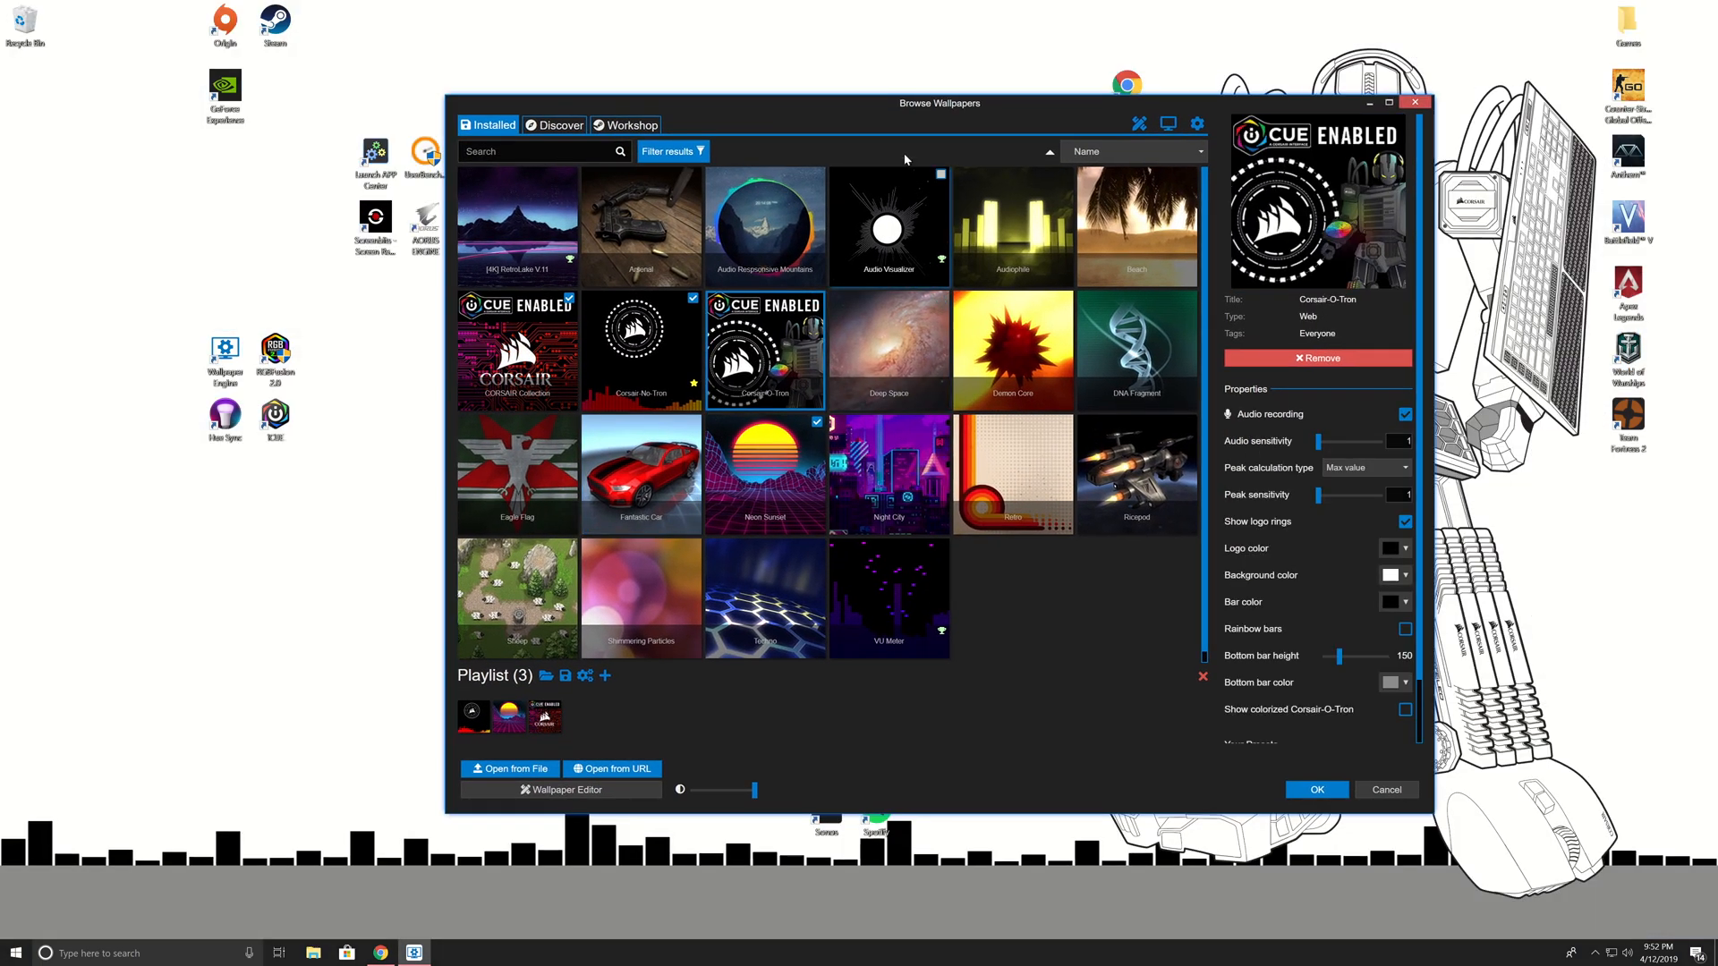
drag(939, 103, 949, 438)
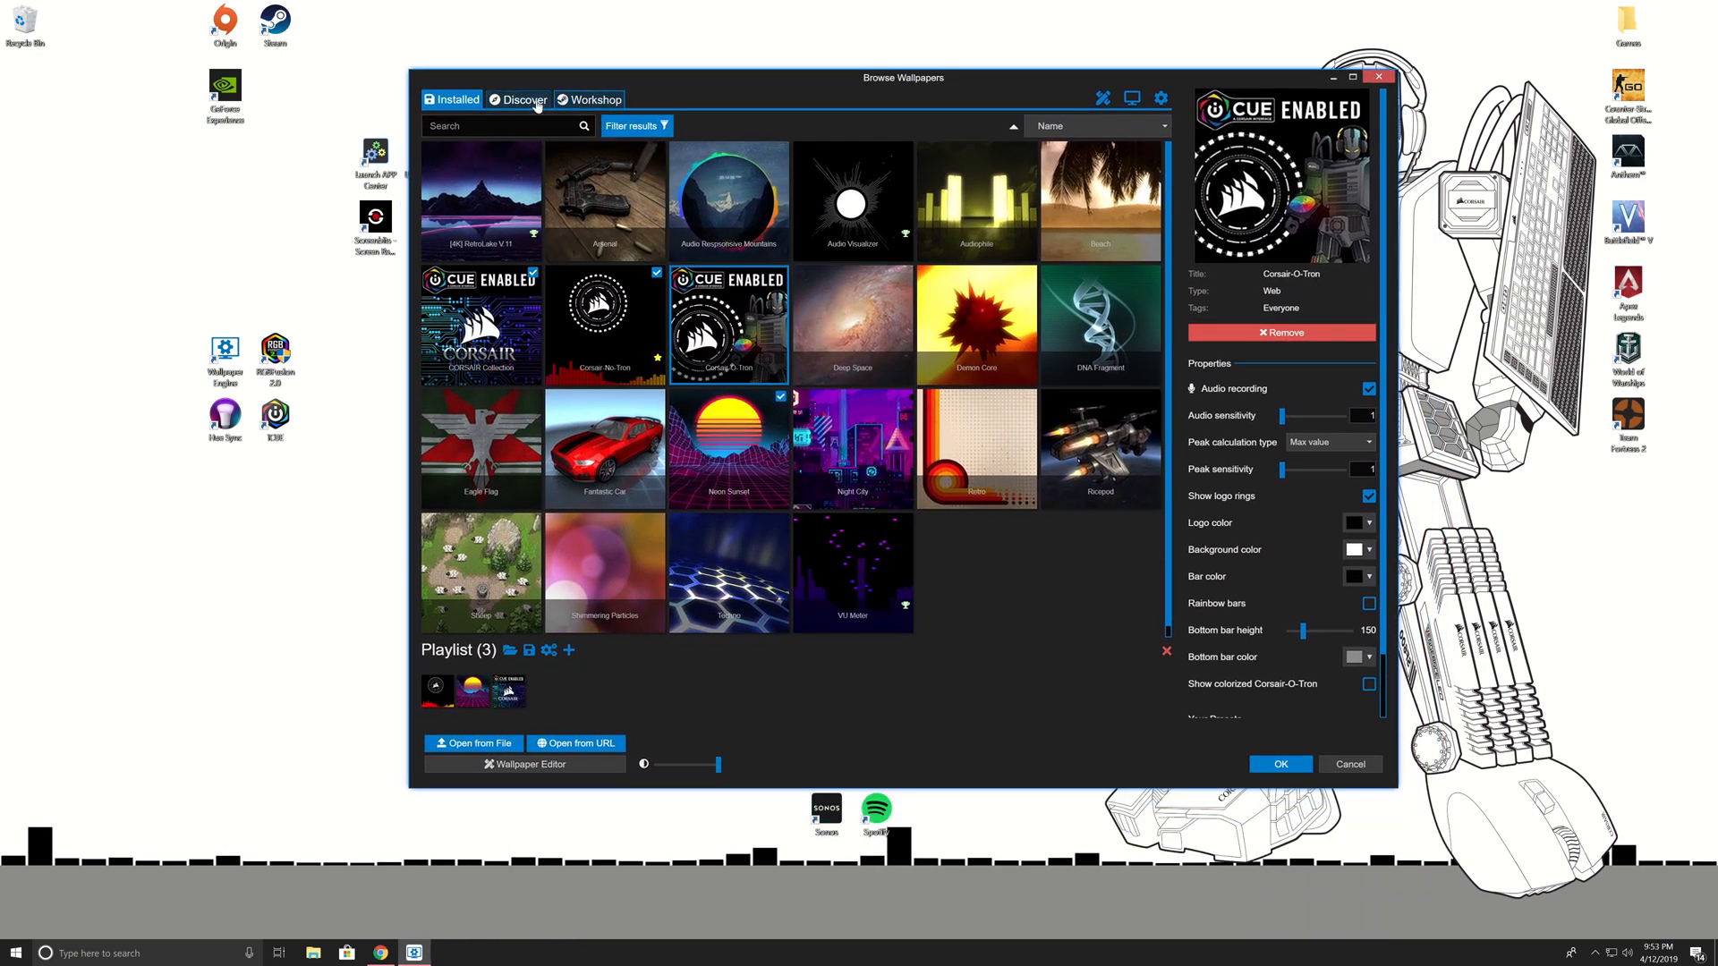
Browse the Workshop's top-rated wallpapers down to Daft Punk- Harder, Better, Faster, Stronger.
click(523, 99)
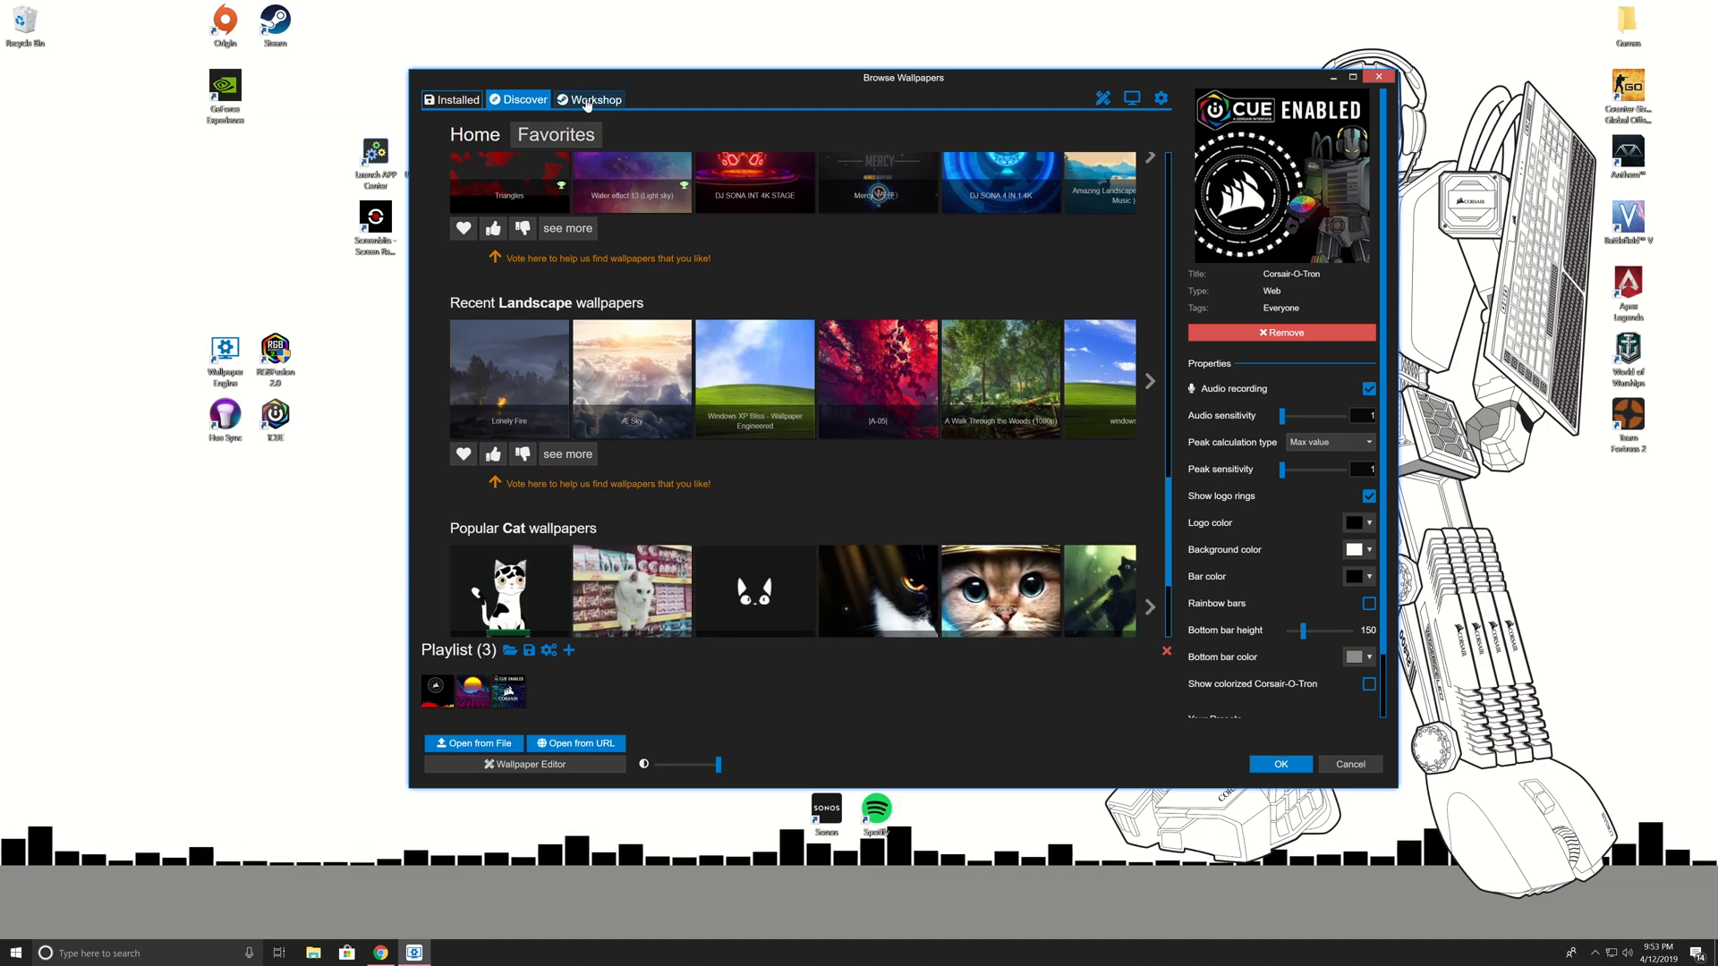
click(595, 100)
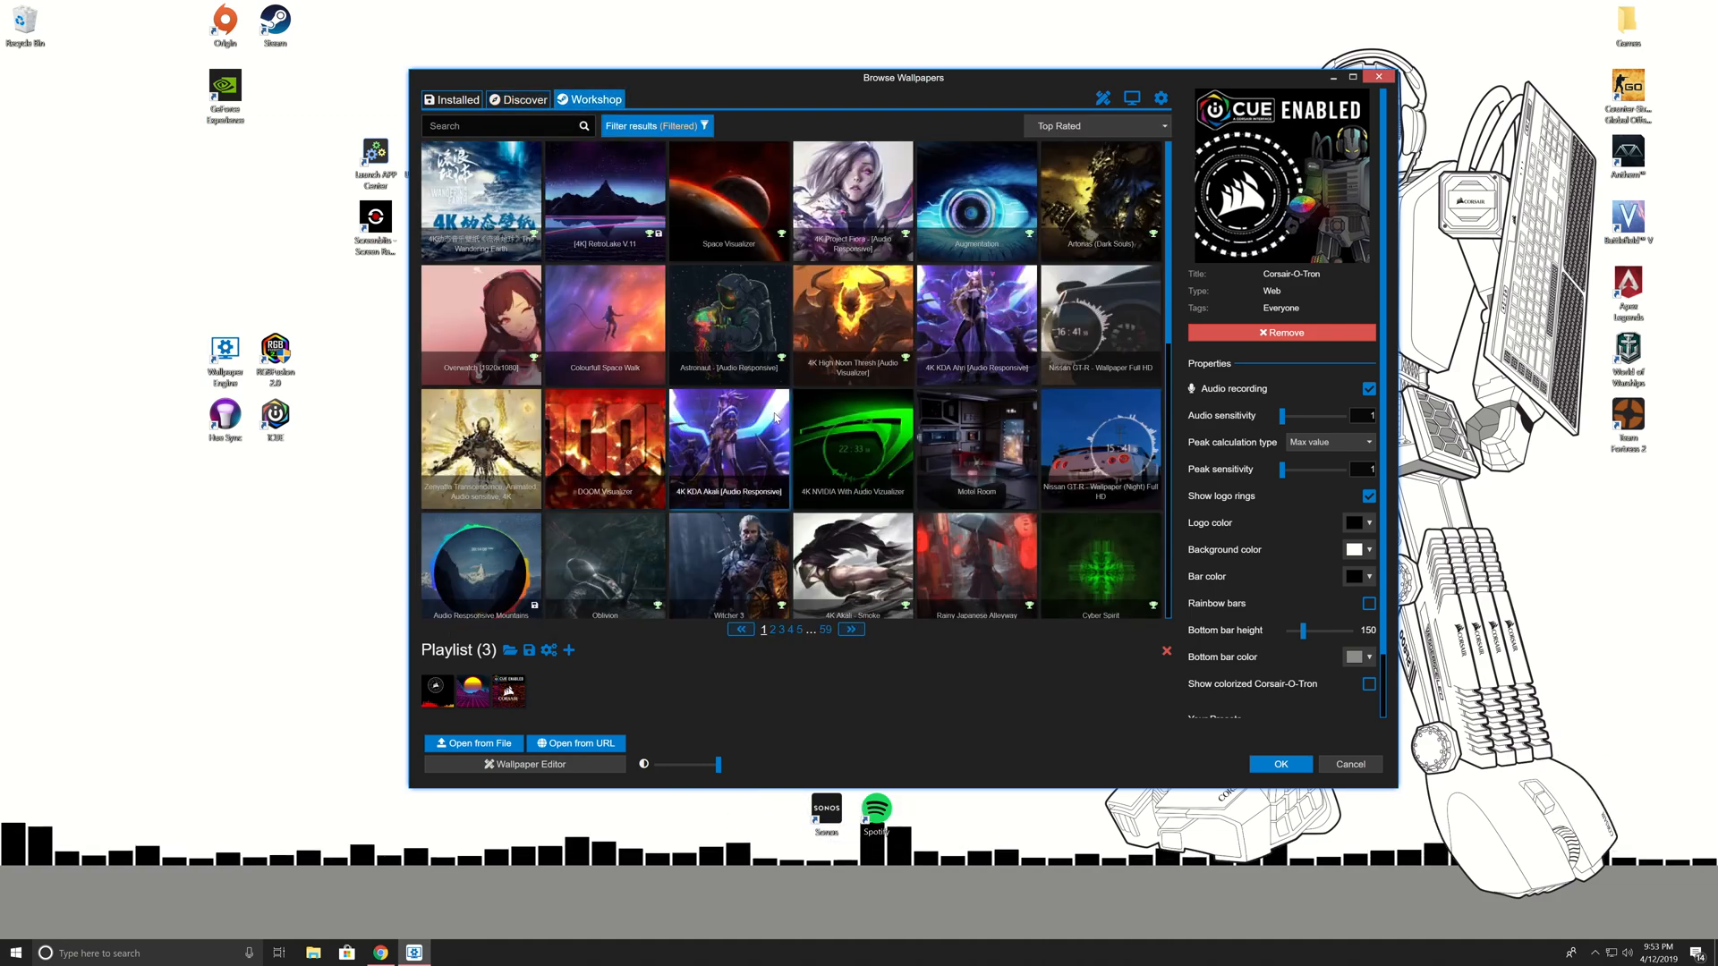
scroll(down, 3)
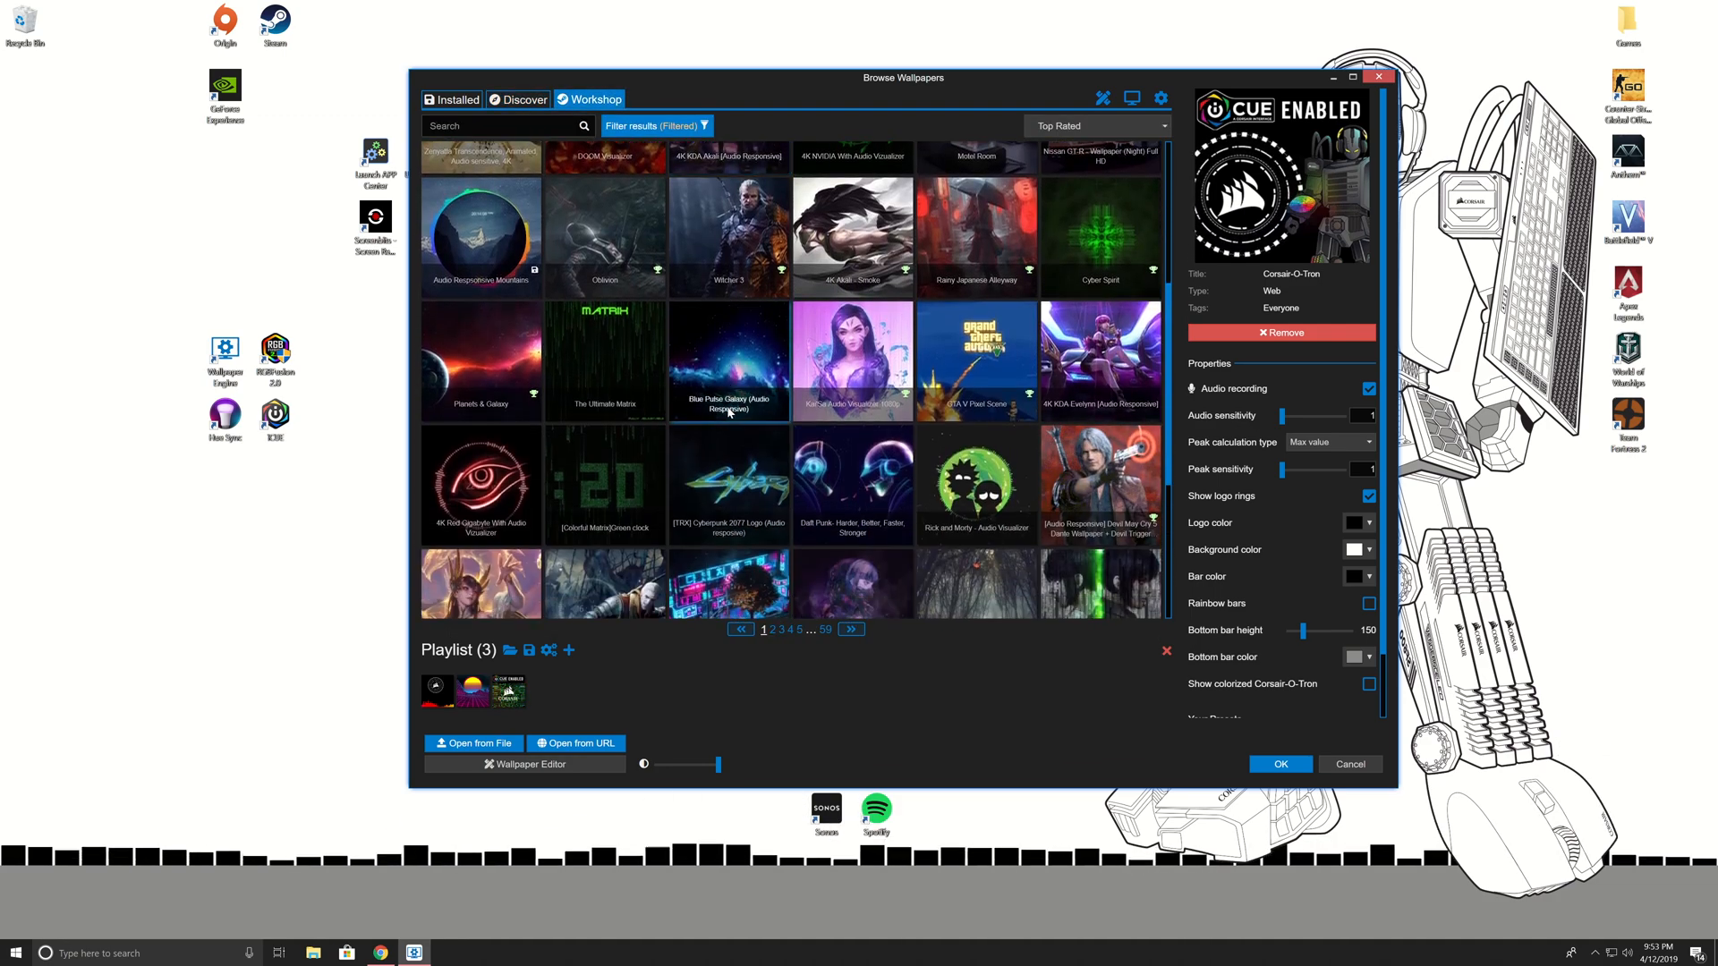
scroll(down, 3)
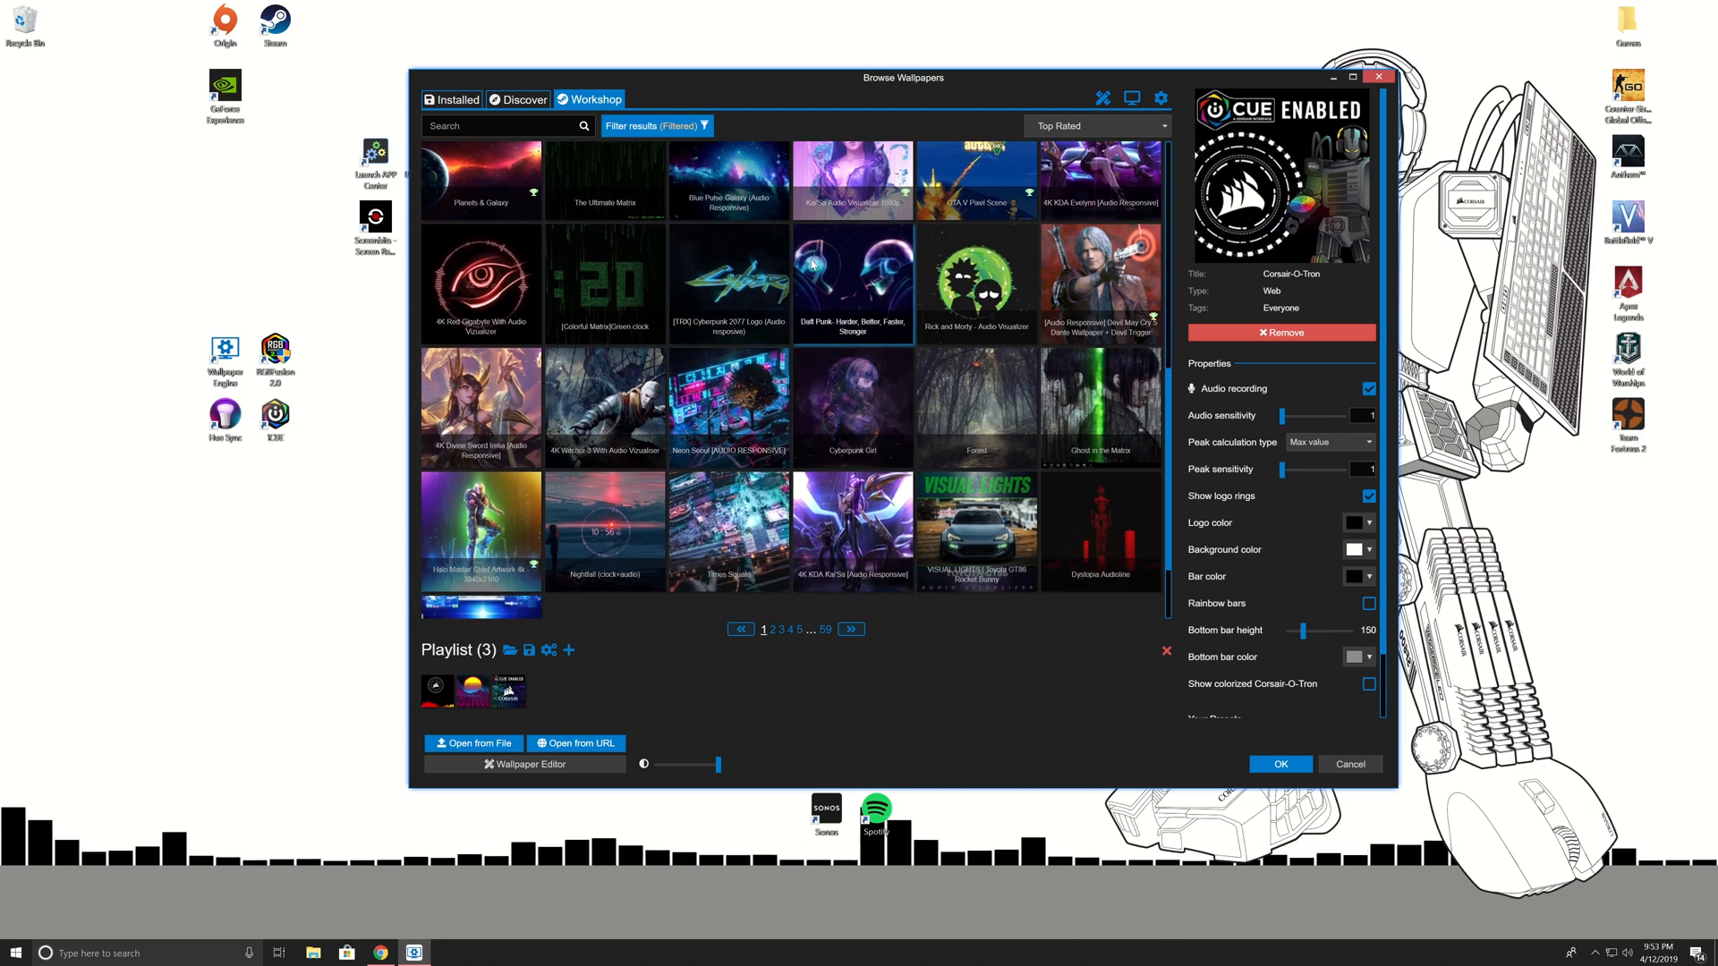
Subscribe to the Daft Punk wallpaper and apply the download to the desktop.
click(853, 282)
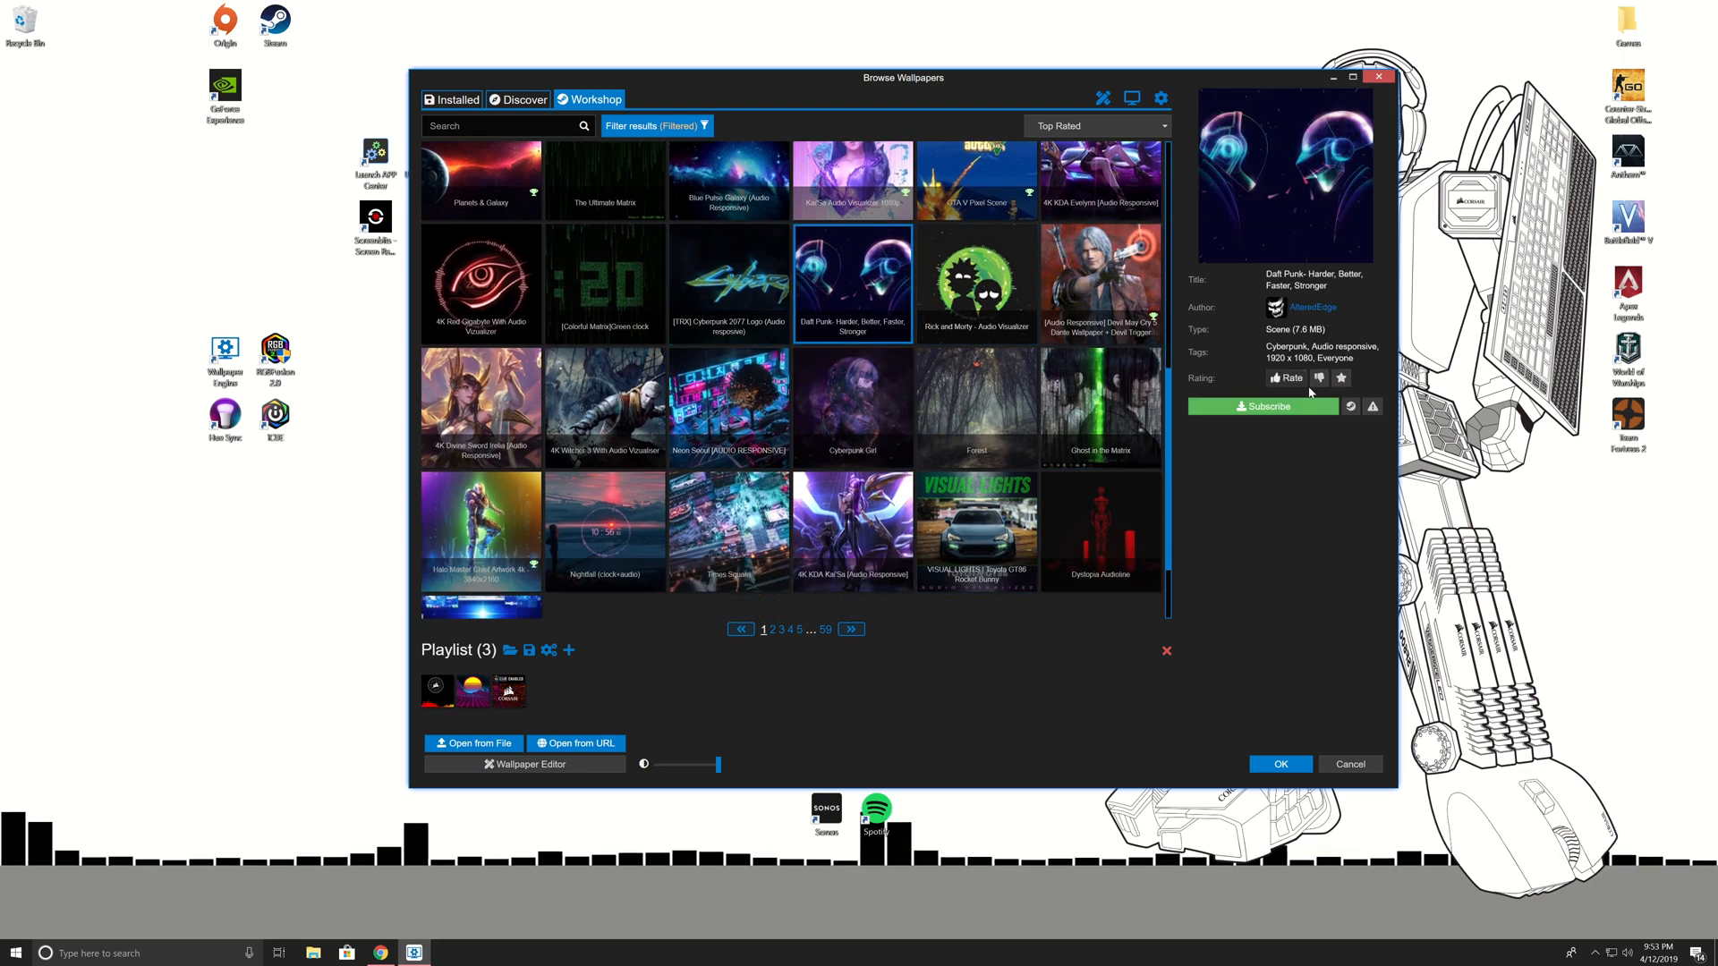
click(1261, 405)
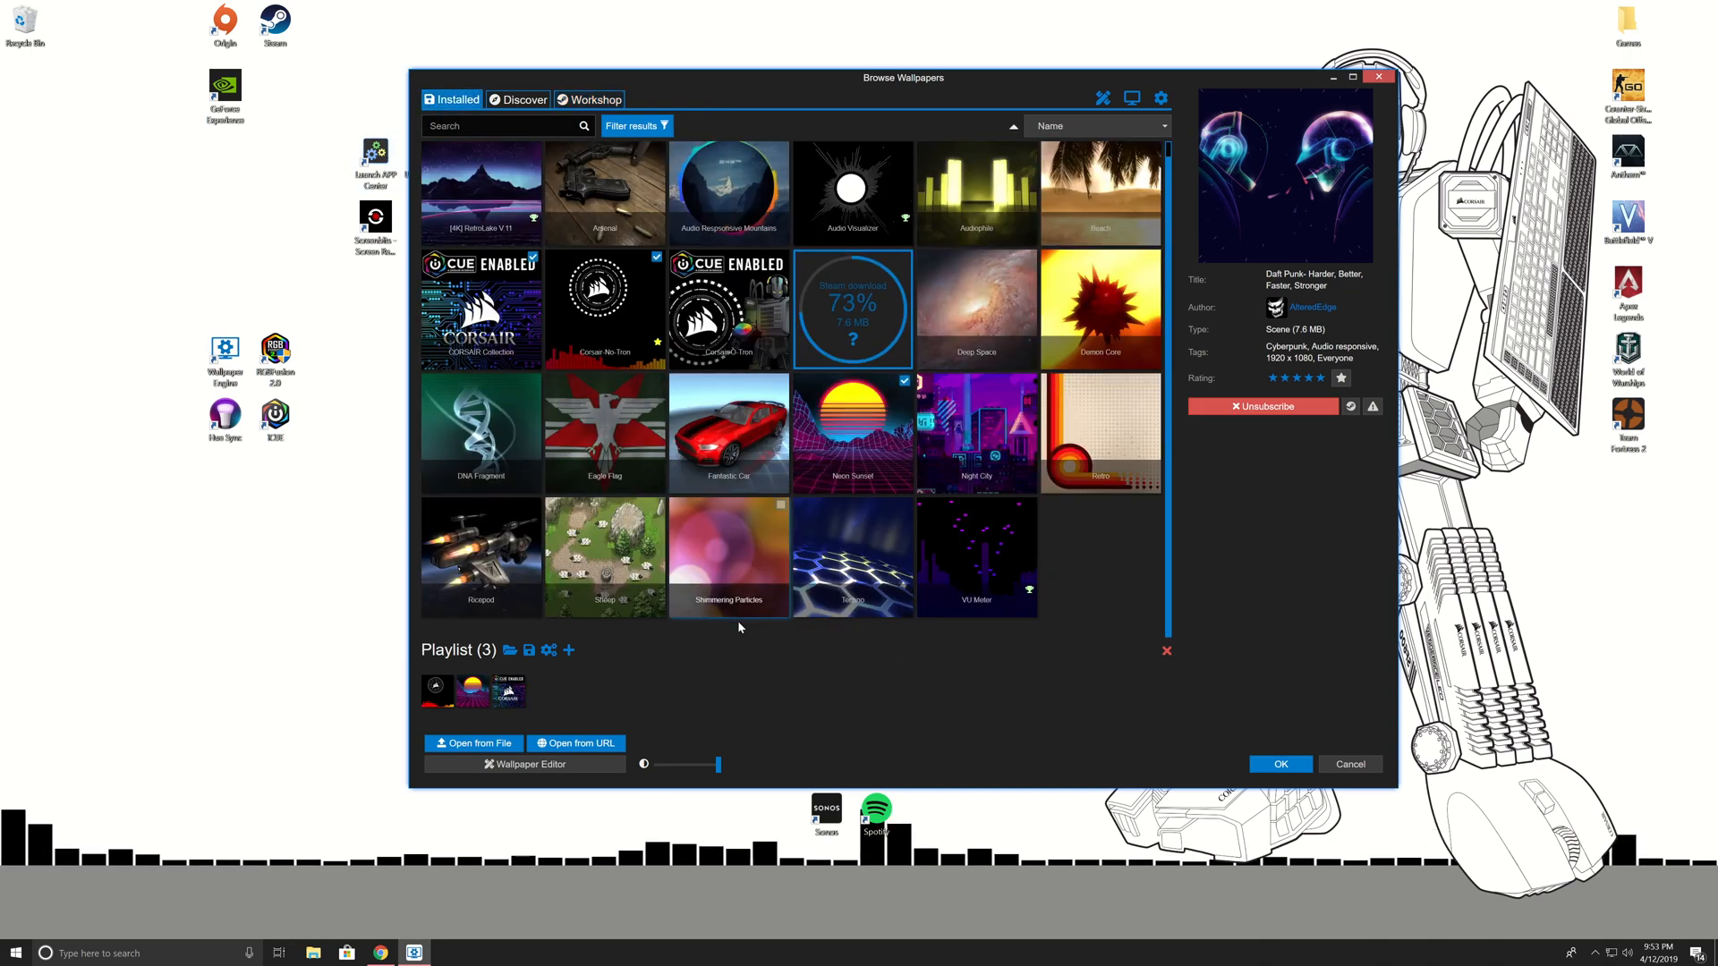
click(853, 309)
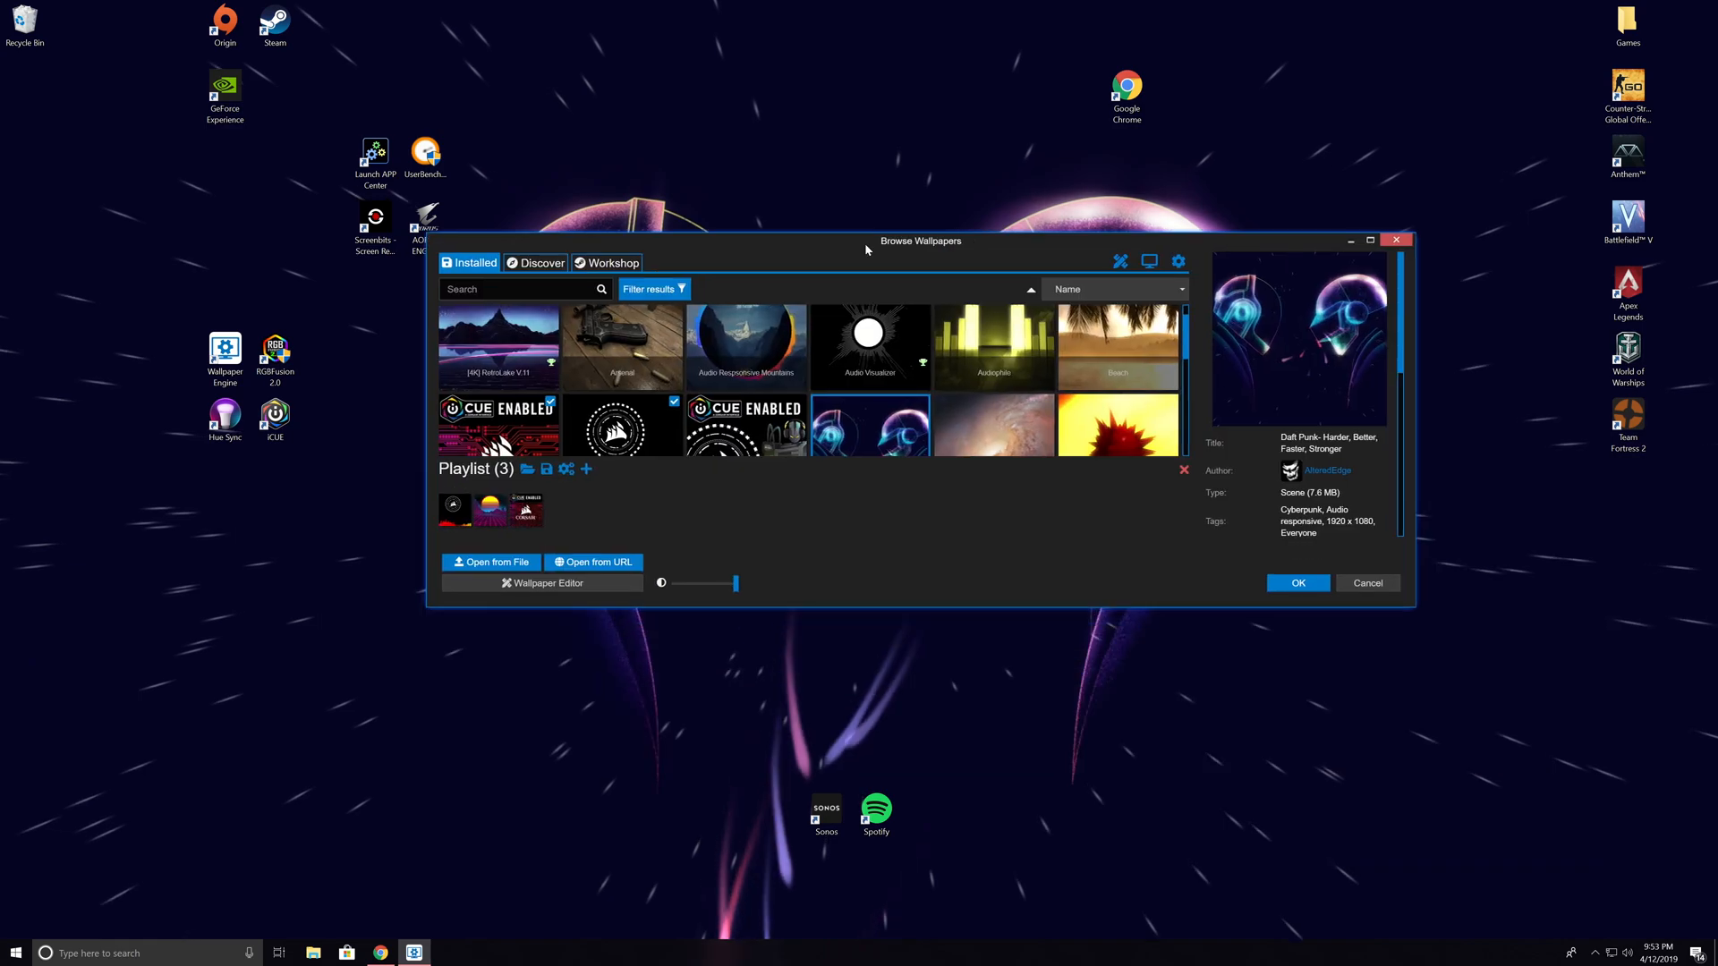
Reposition and resize the wallpaper browser over the Daft Punk desktop, then bring up program settings.
drag(921, 240, 885, 103)
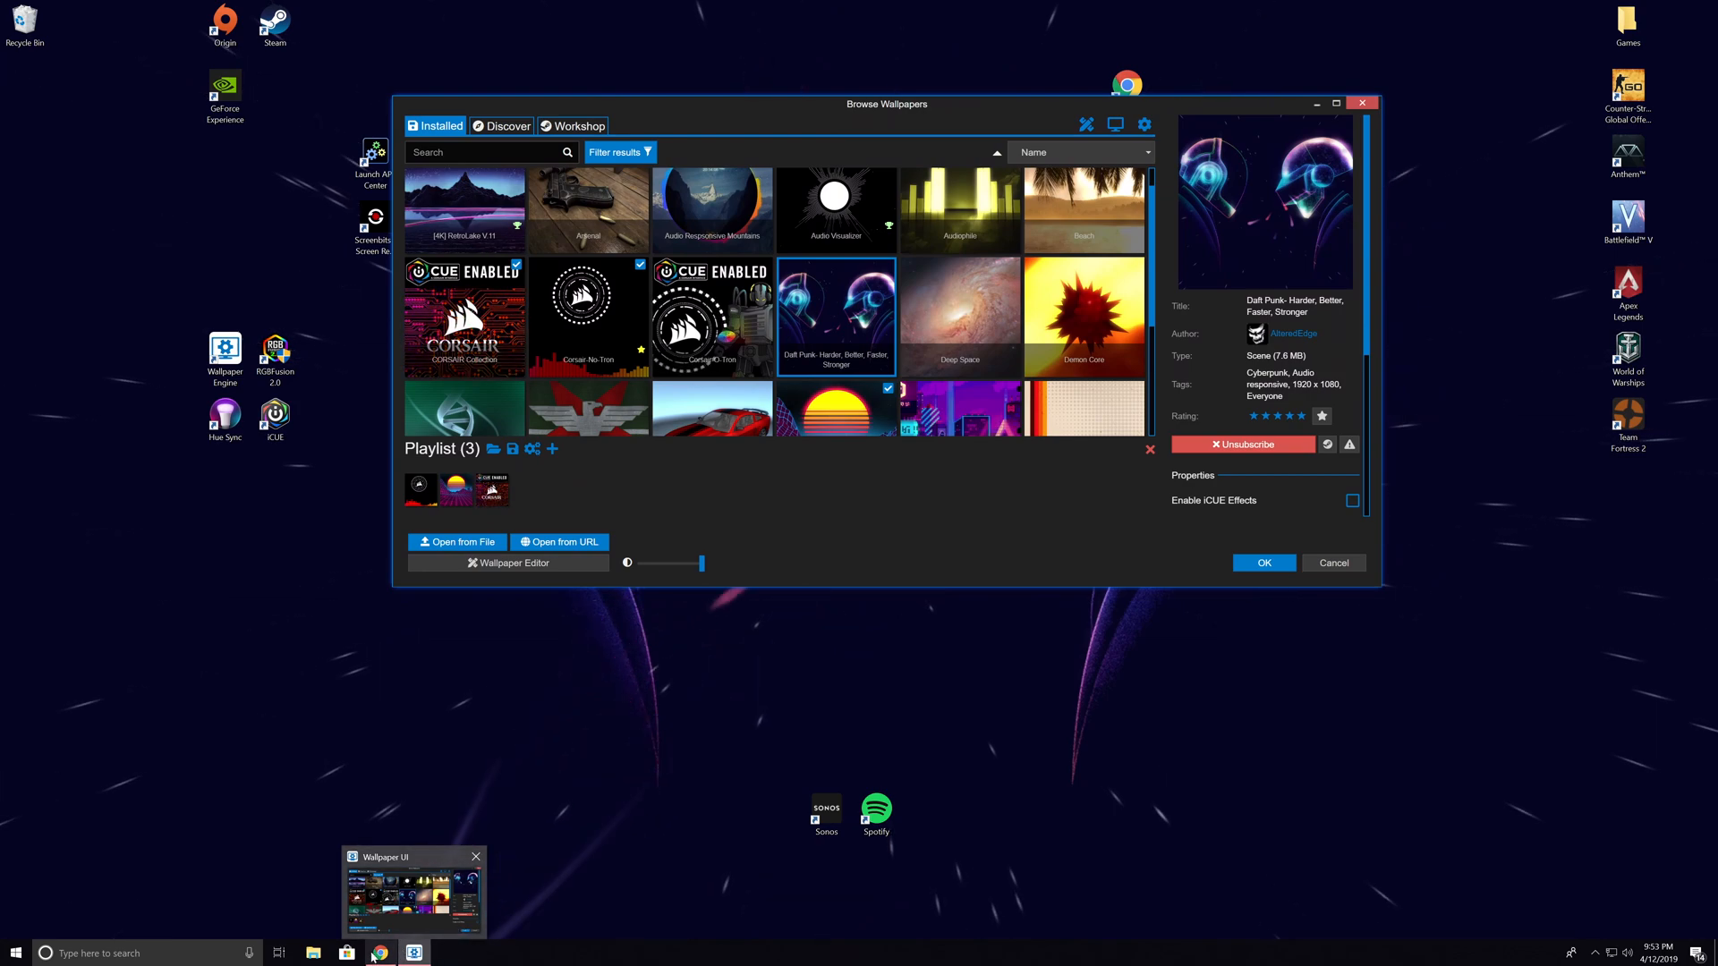
click(380, 953)
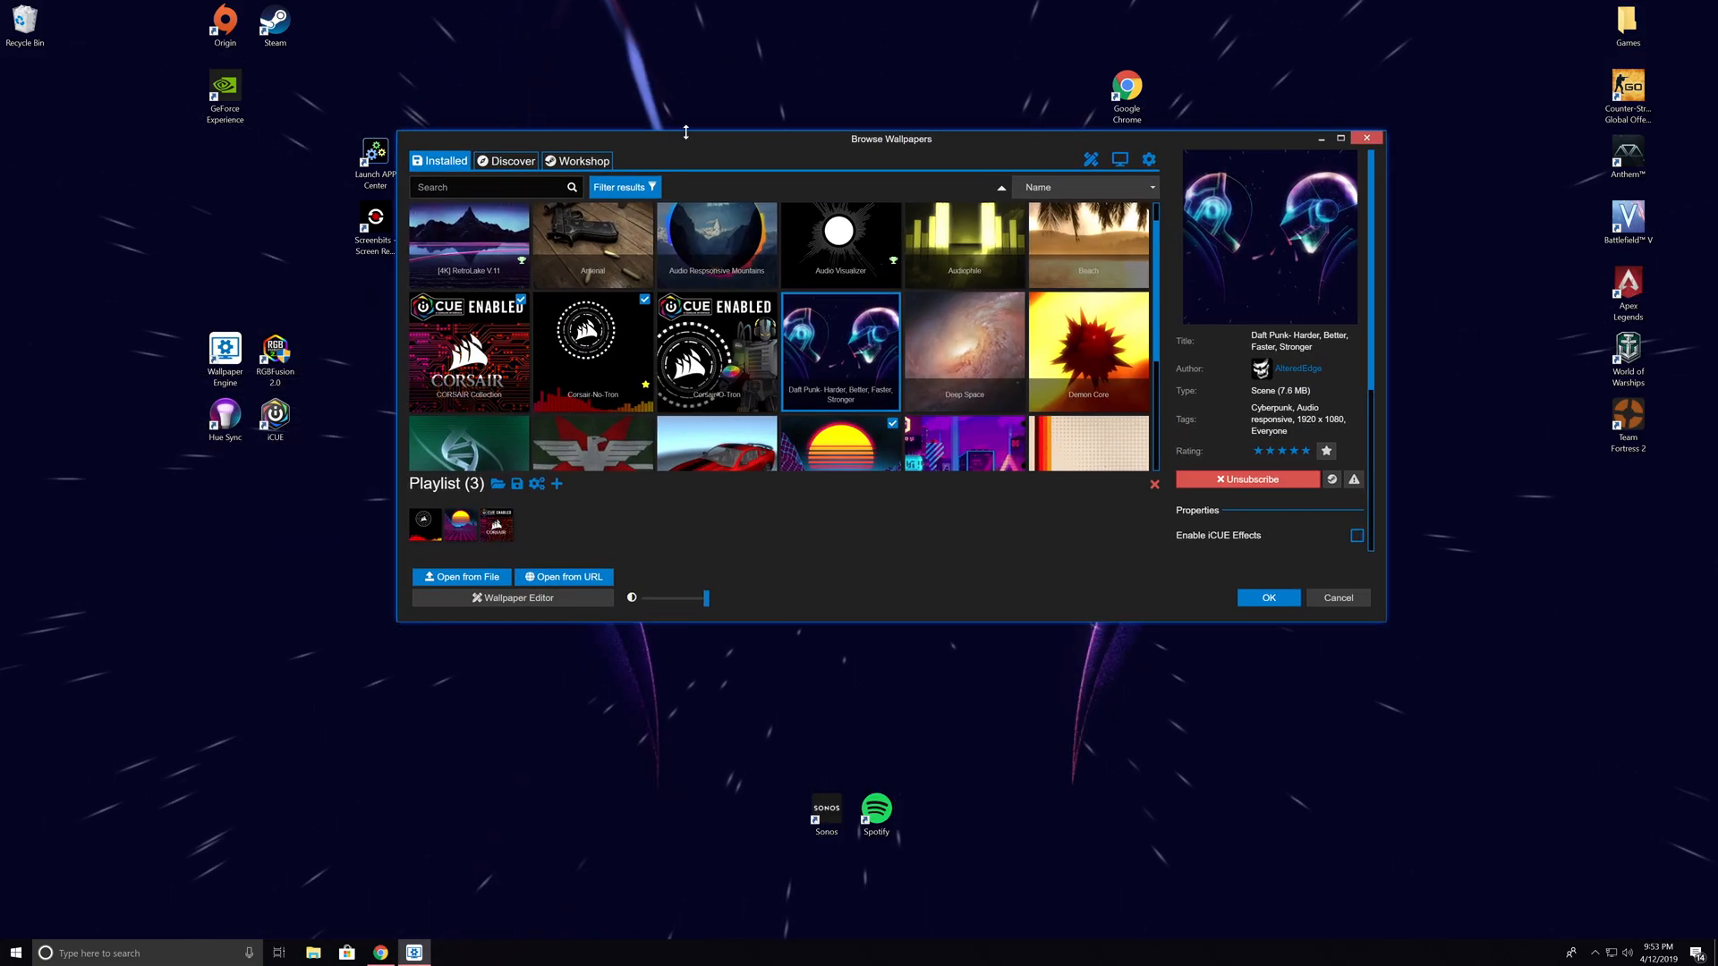
drag(892, 140, 825, 162)
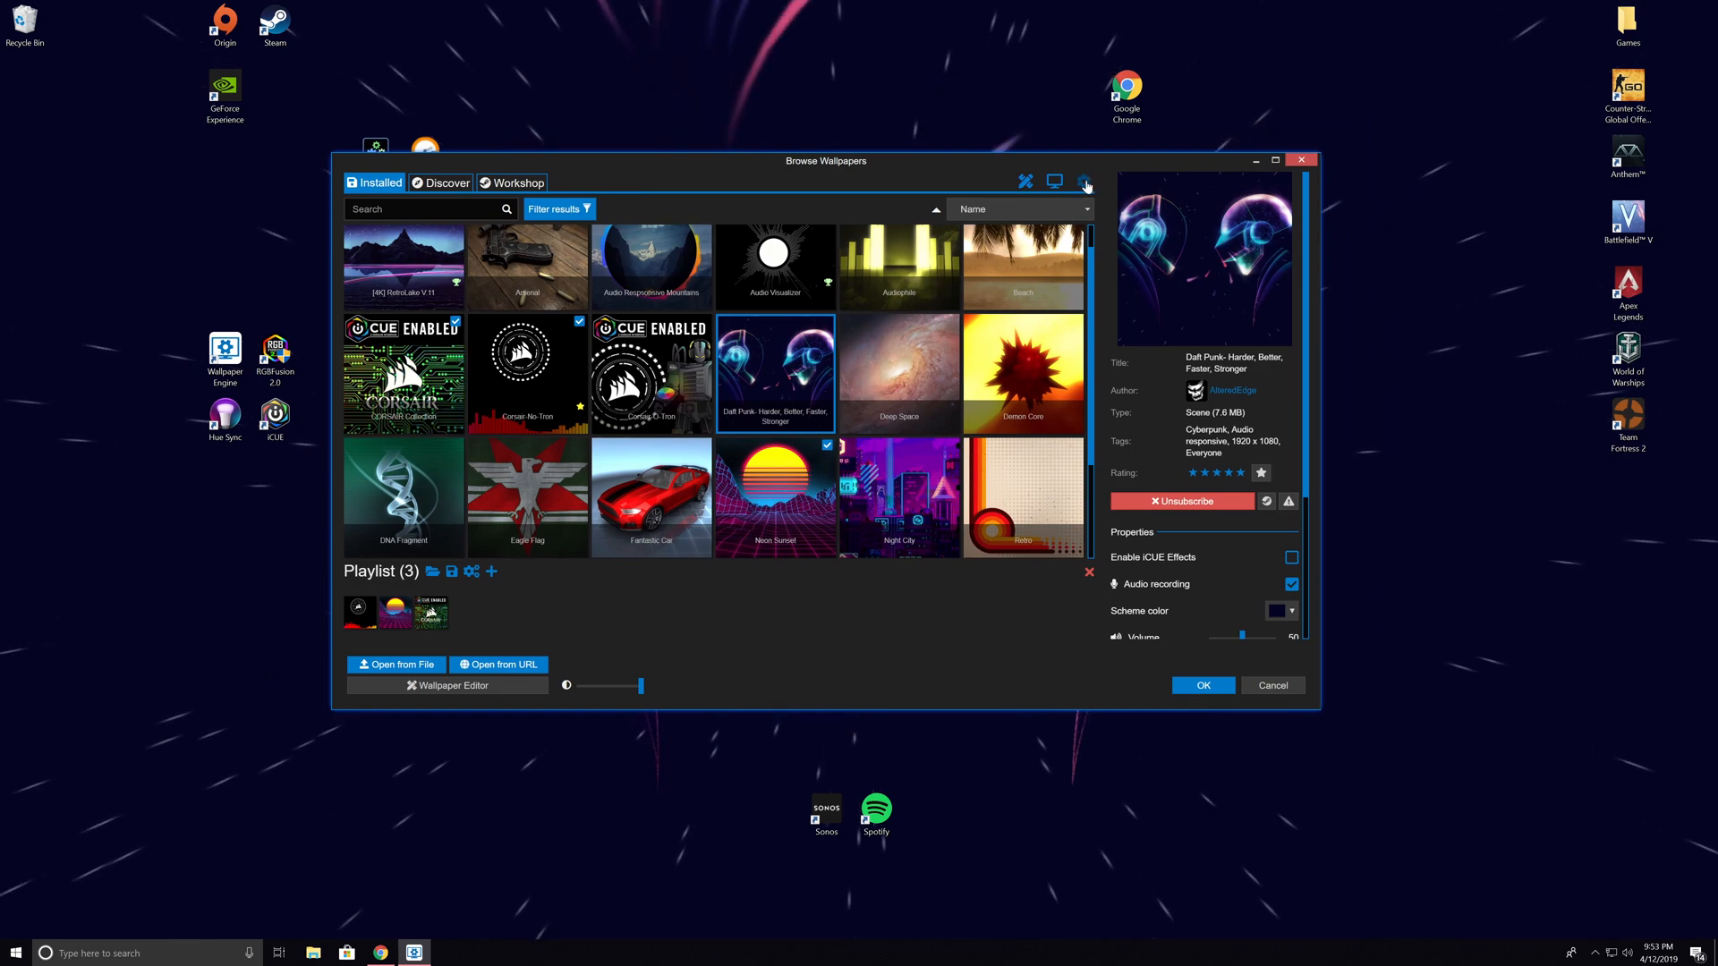
click(1083, 181)
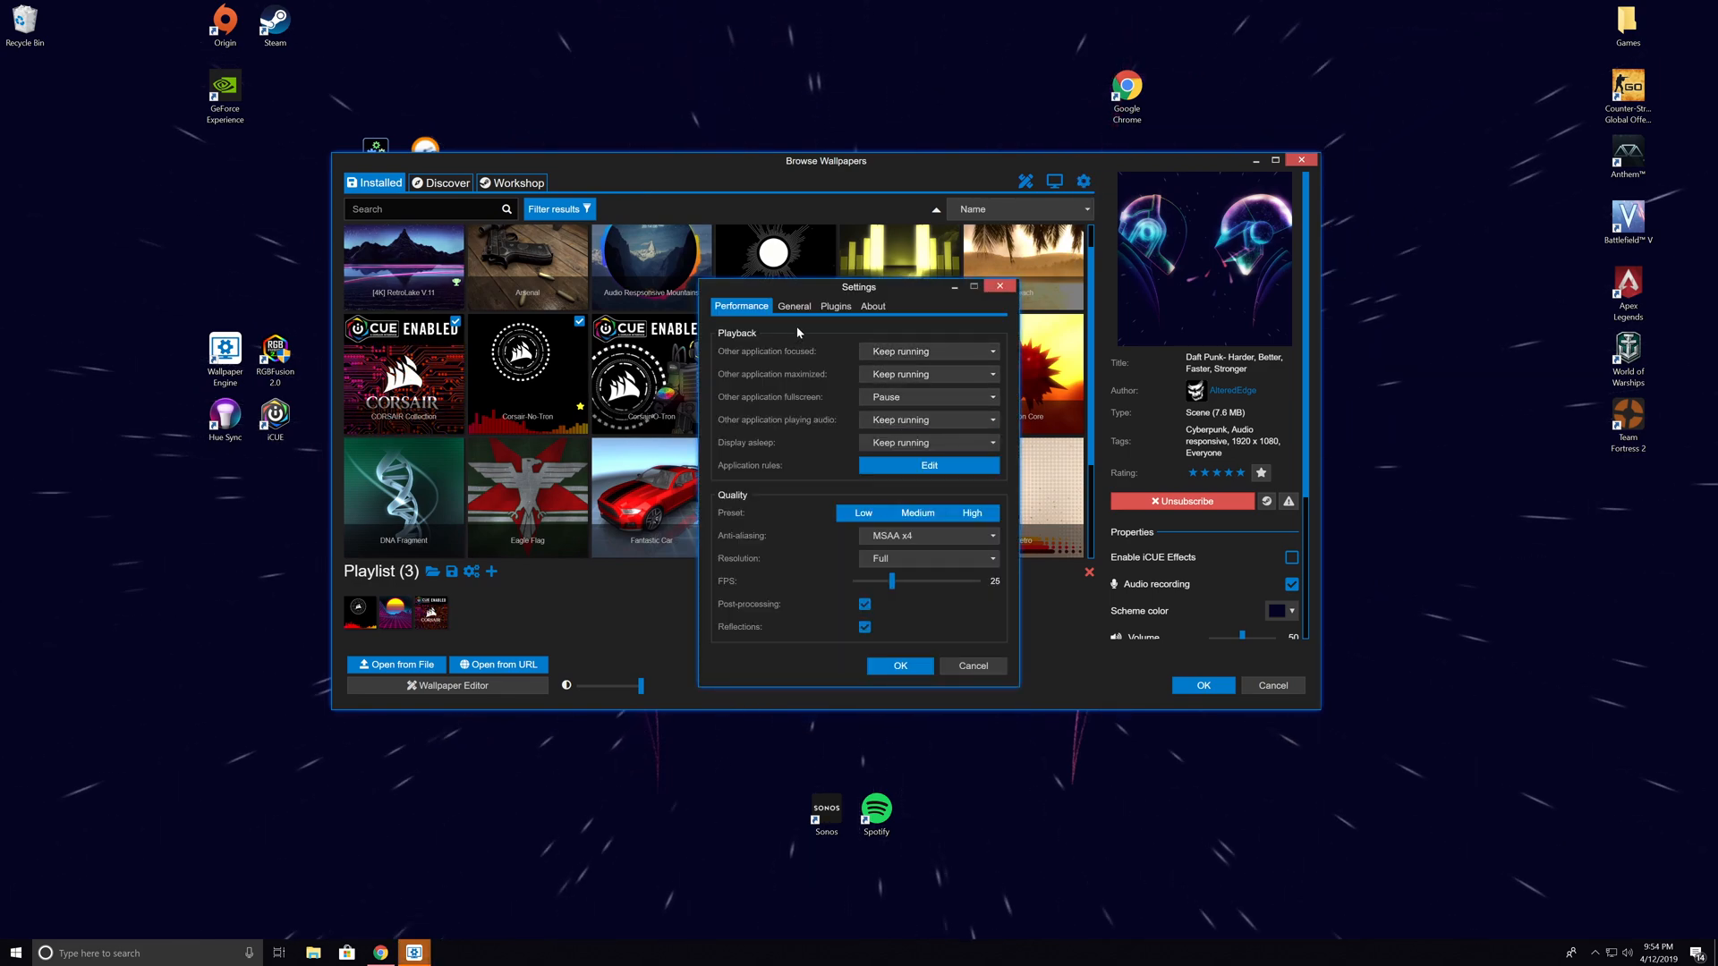
Review the General and Plugins settings pages, close settings and scroll the Workshop listing.
click(793, 306)
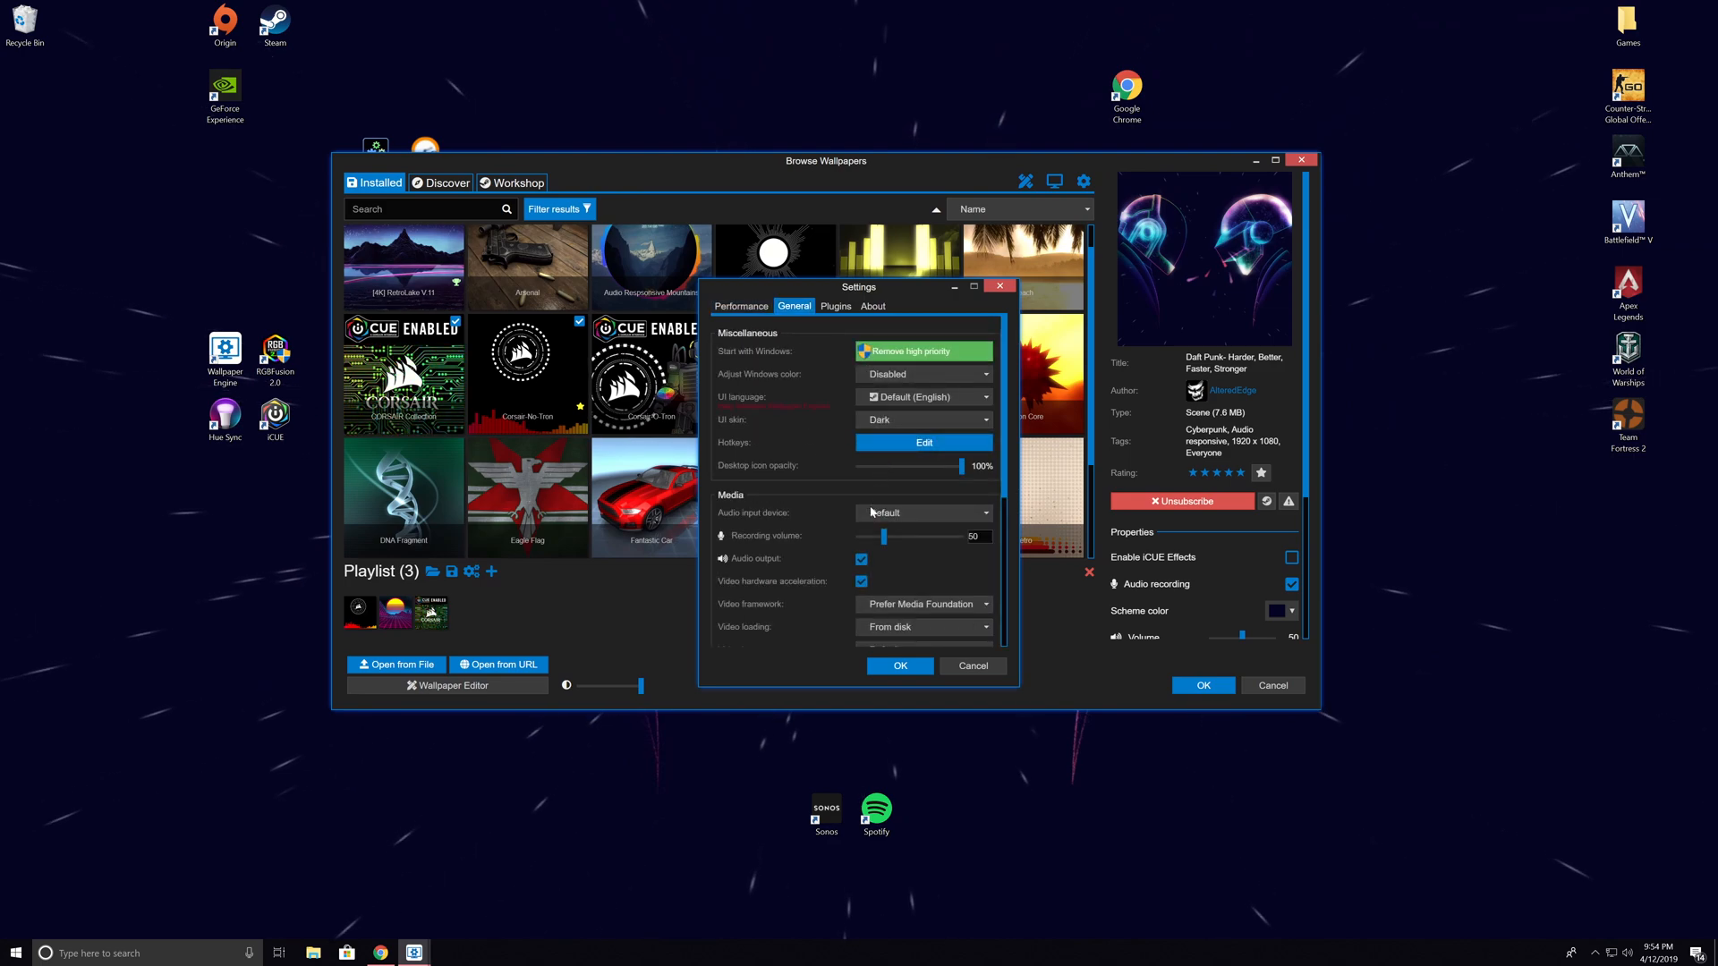
scroll(down, 3)
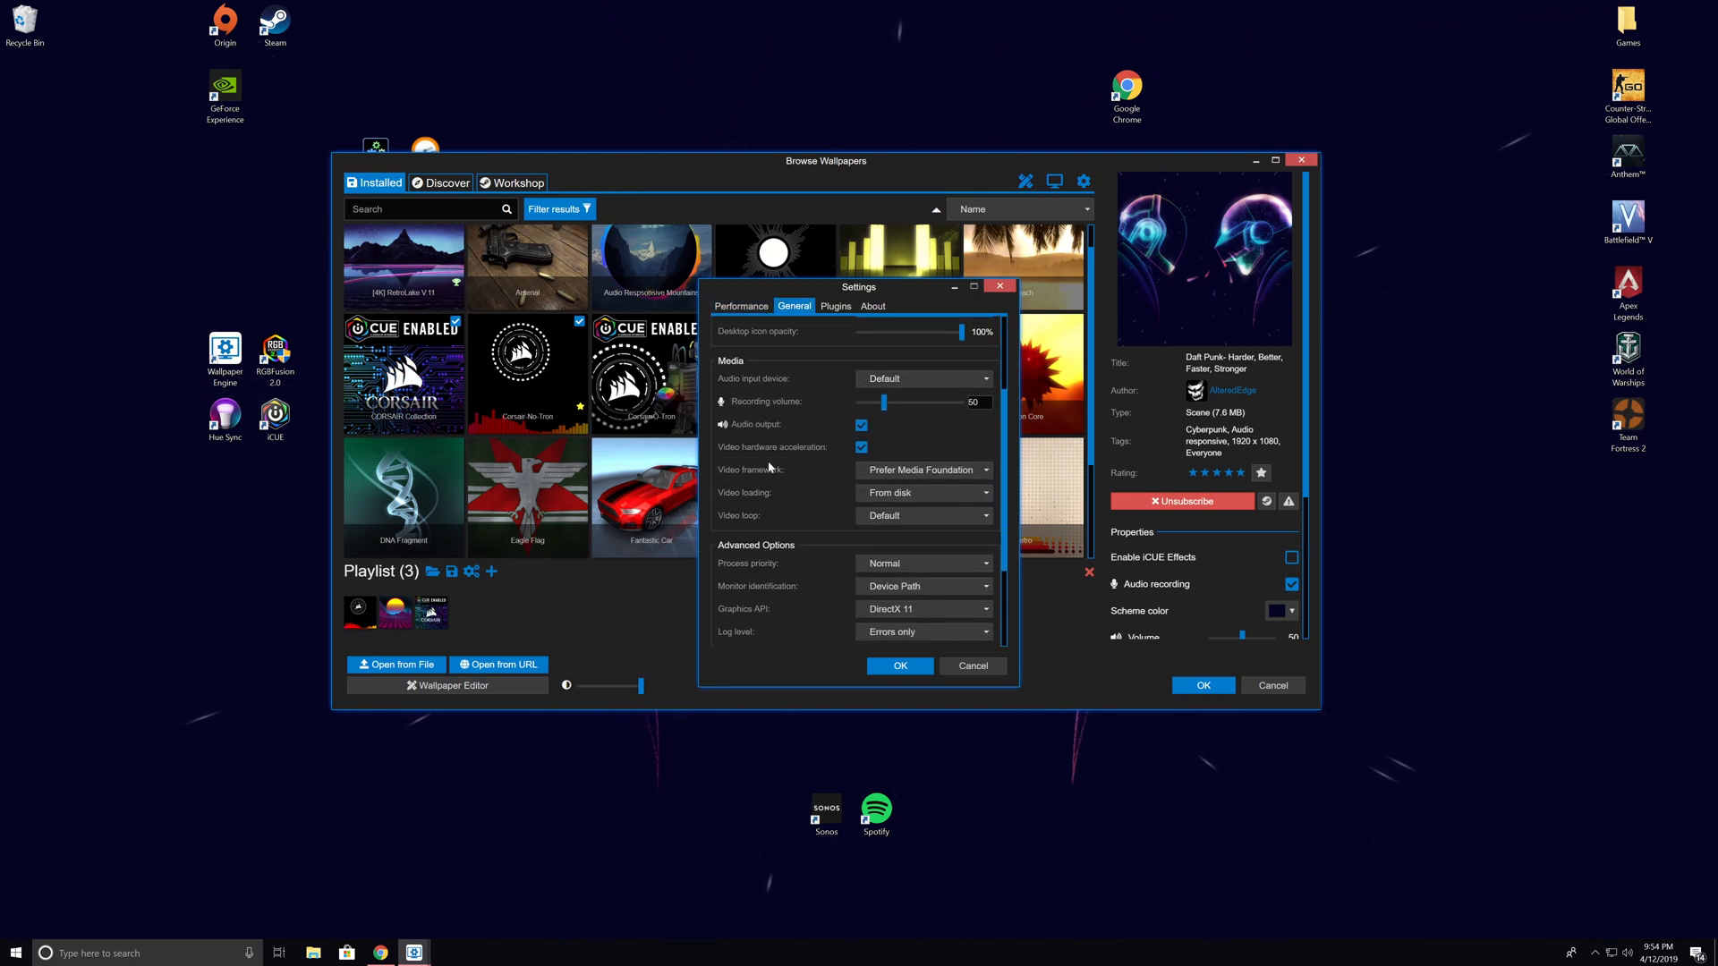
scroll(down, 3)
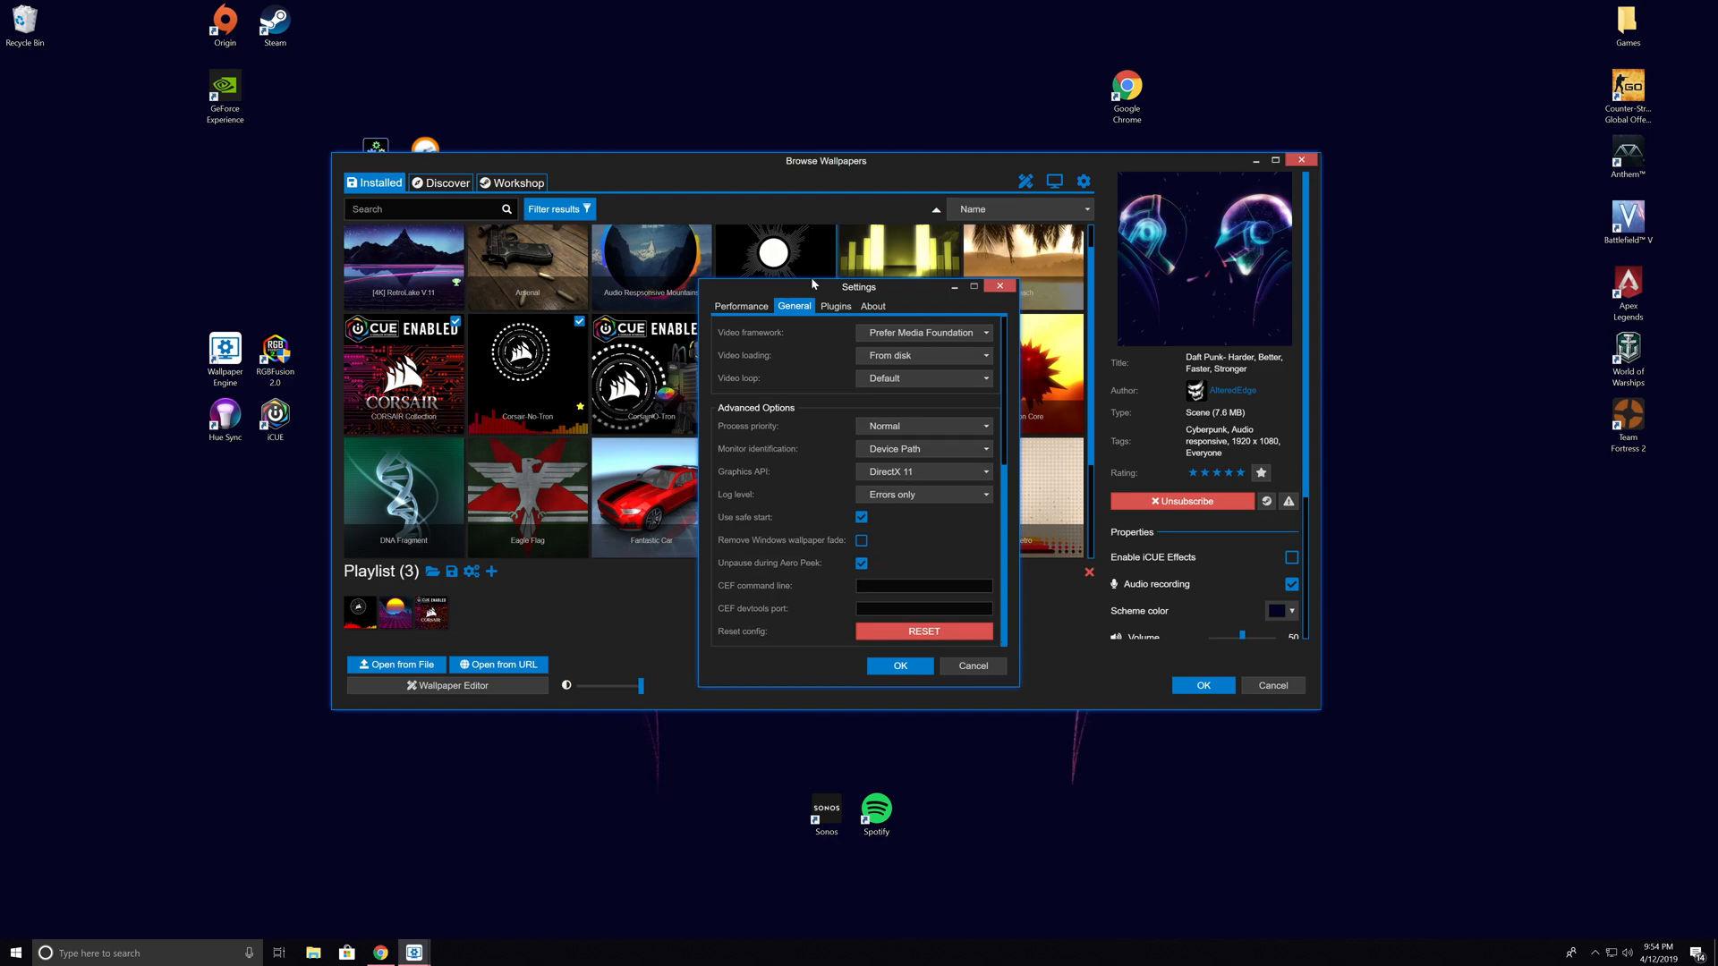
click(835, 306)
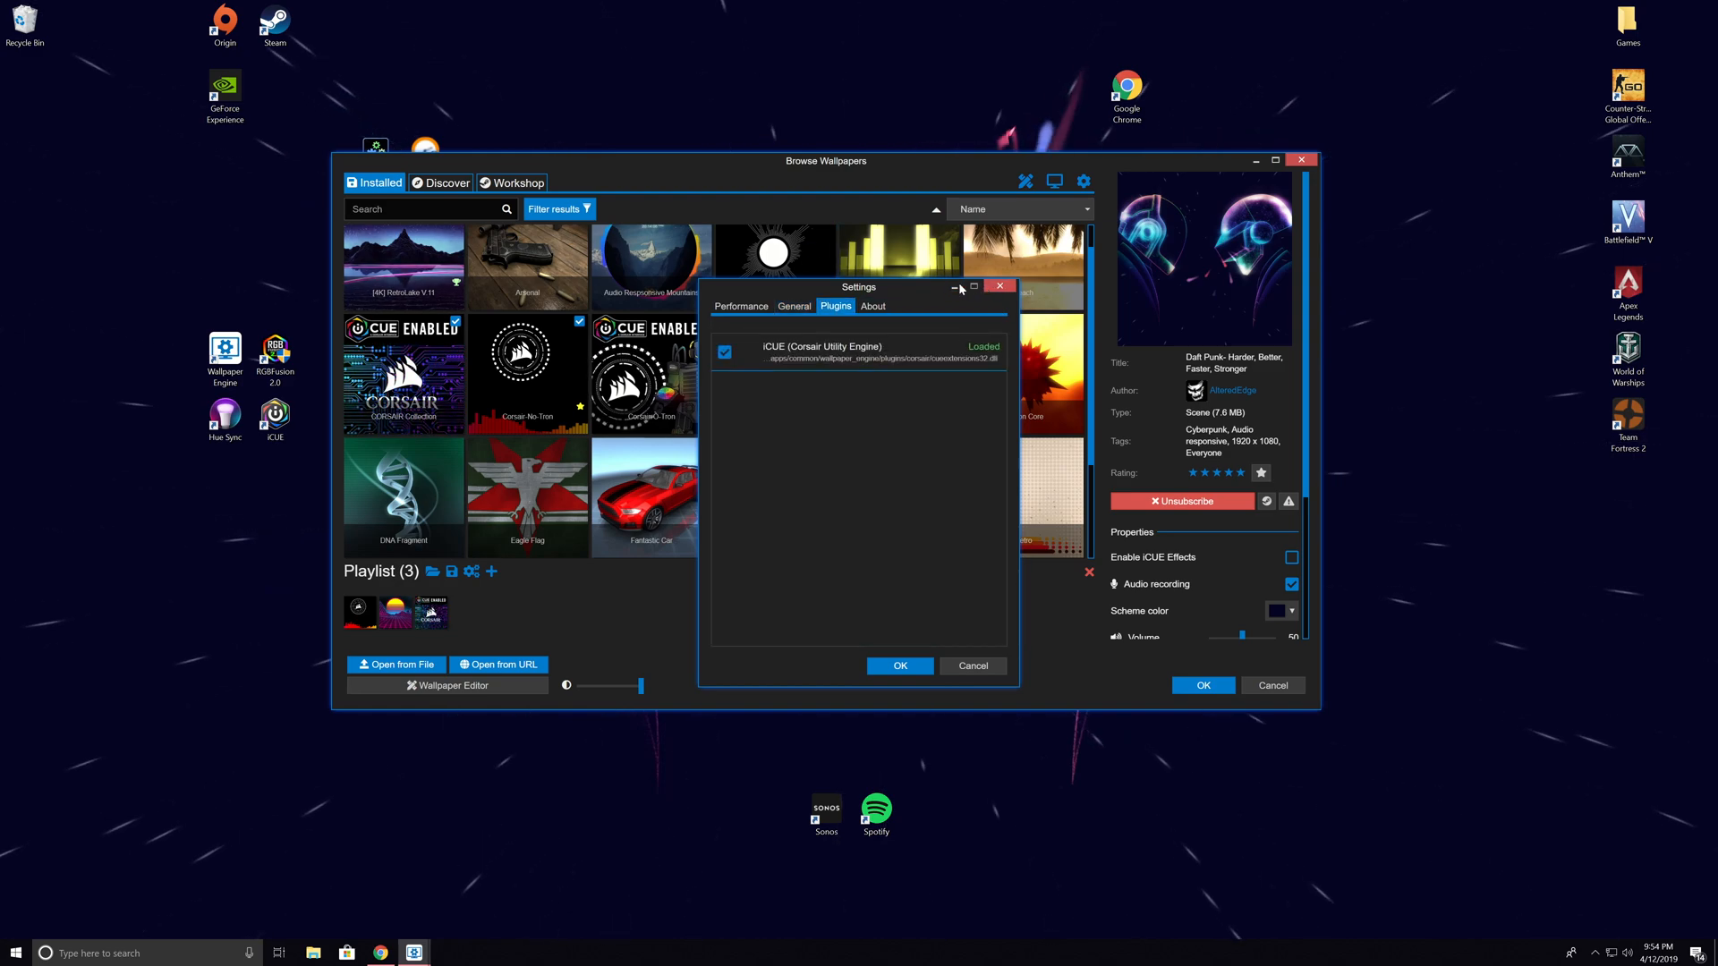
click(899, 665)
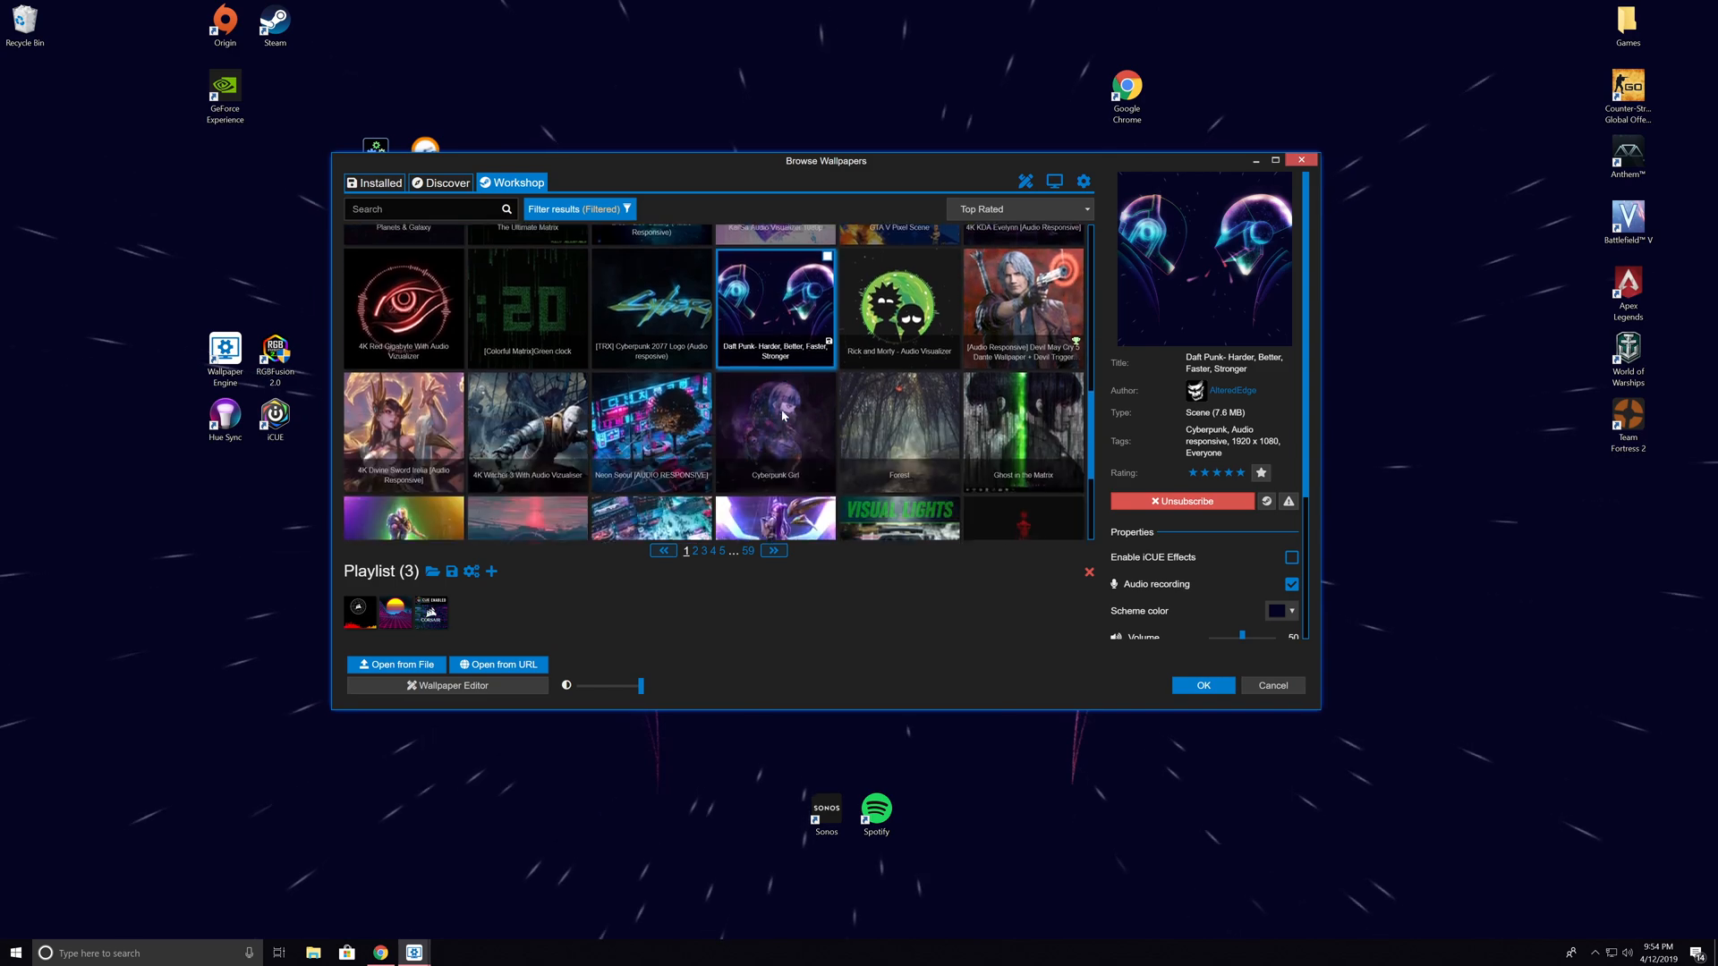
scroll(down, 3)
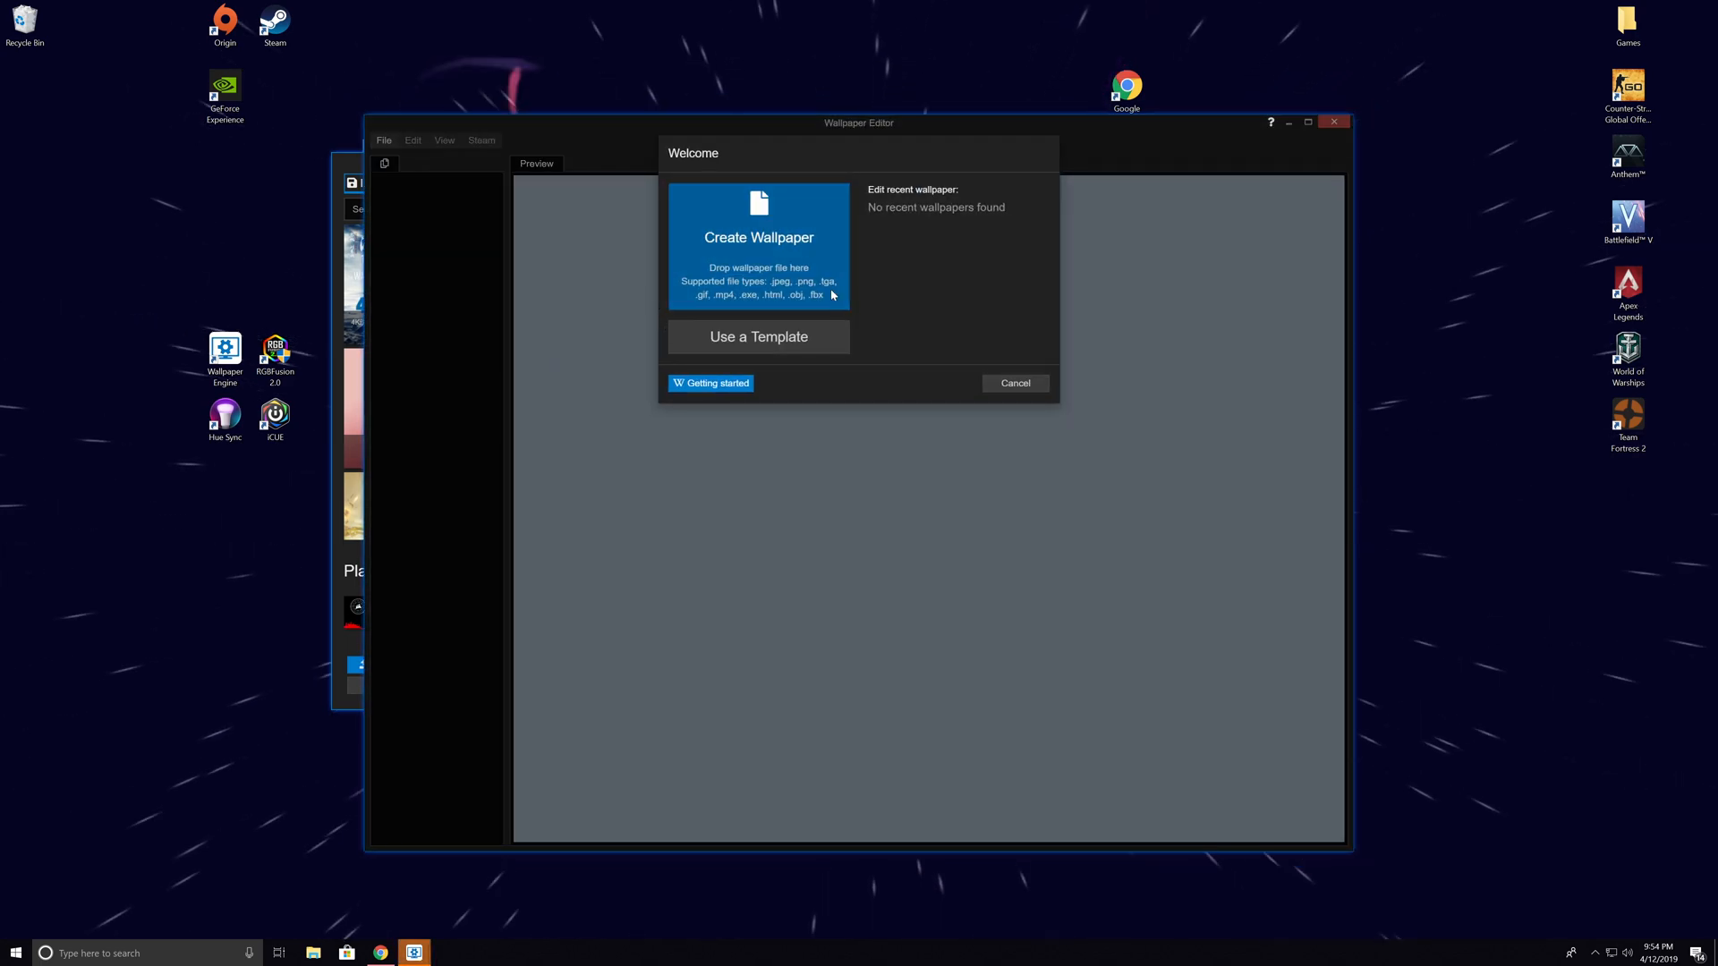
Cancel the Wallpaper Editor's welcome dialog and close the editor and browser windows.
click(1014, 382)
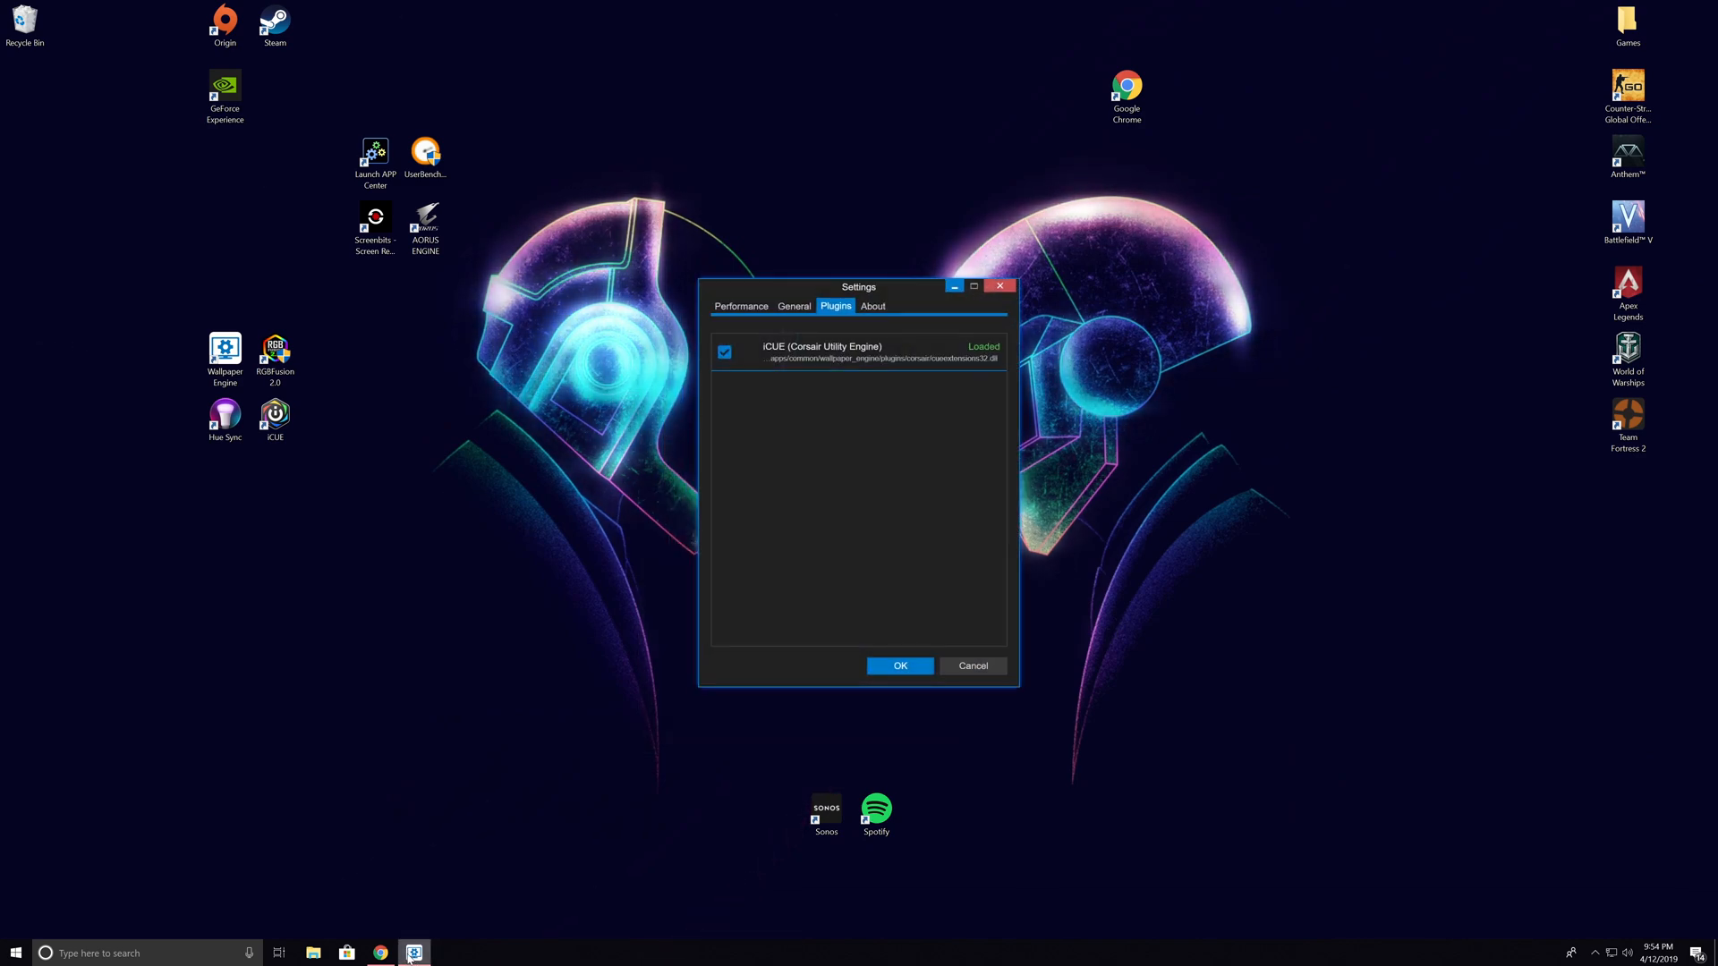
click(375, 219)
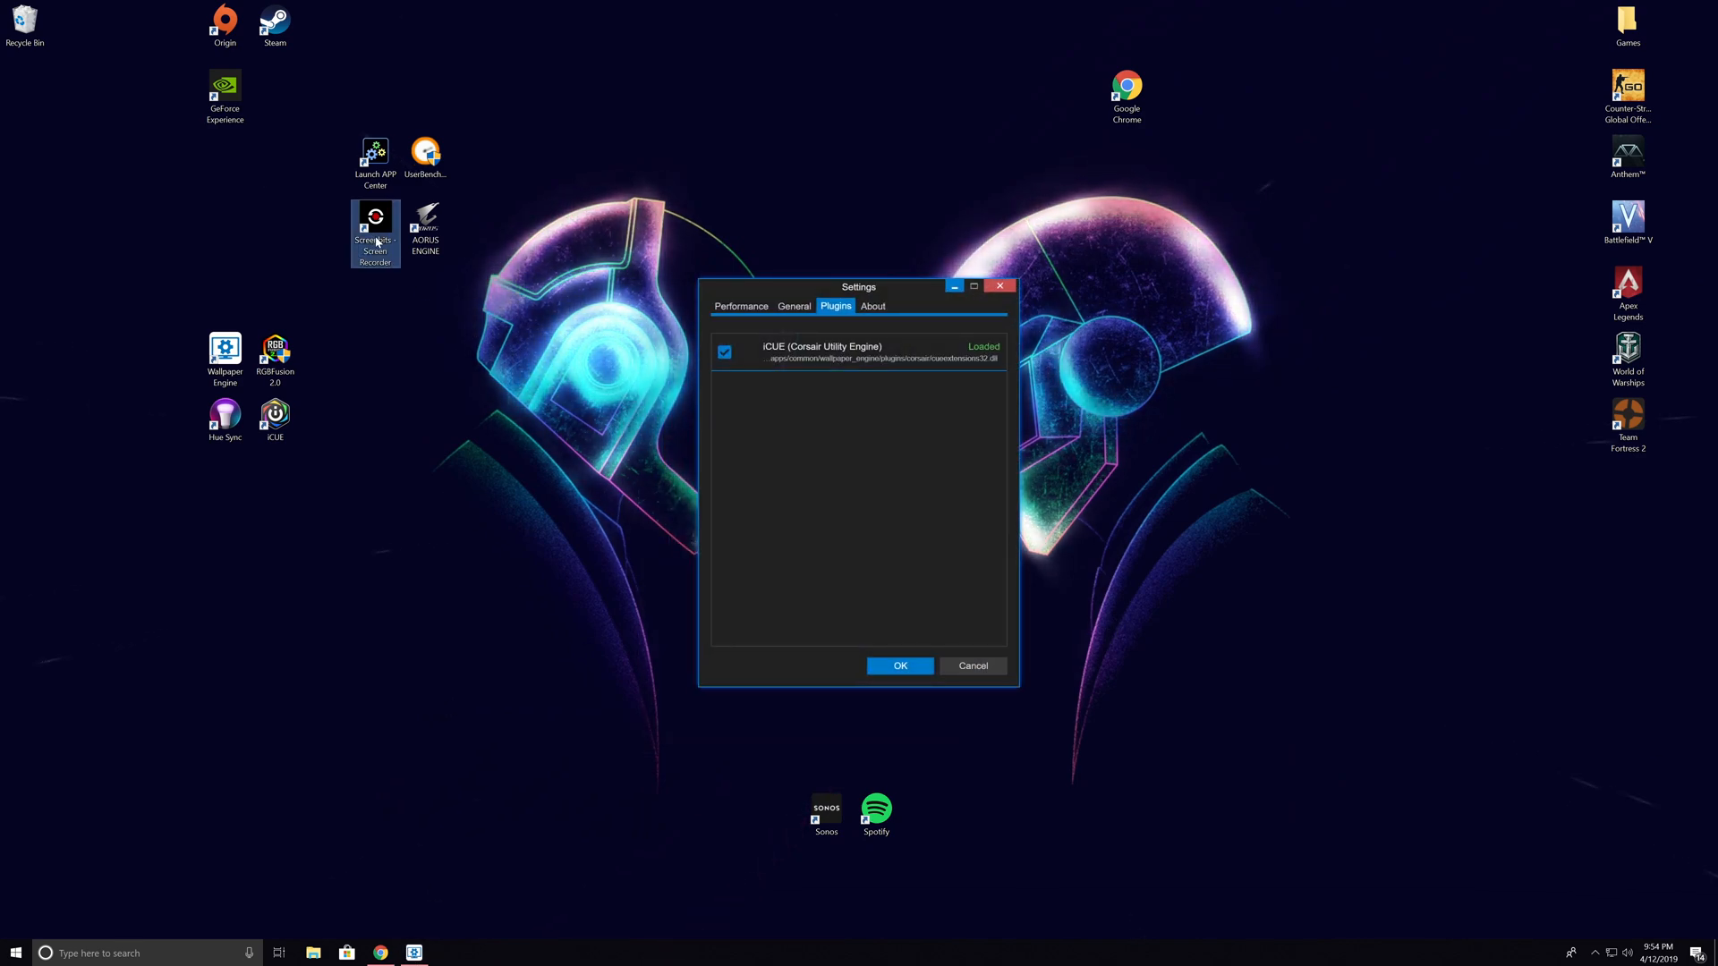